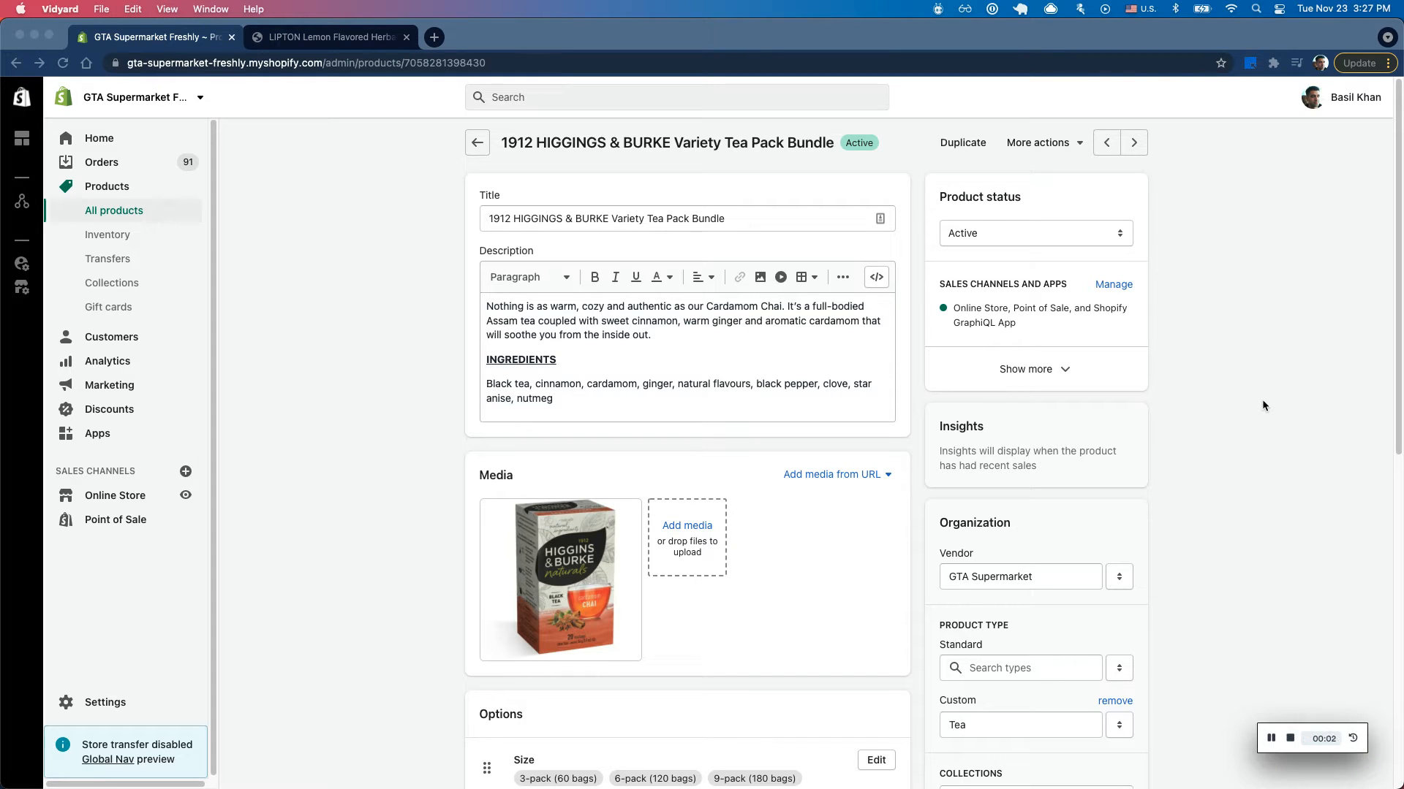
mouse_move(1065, 328)
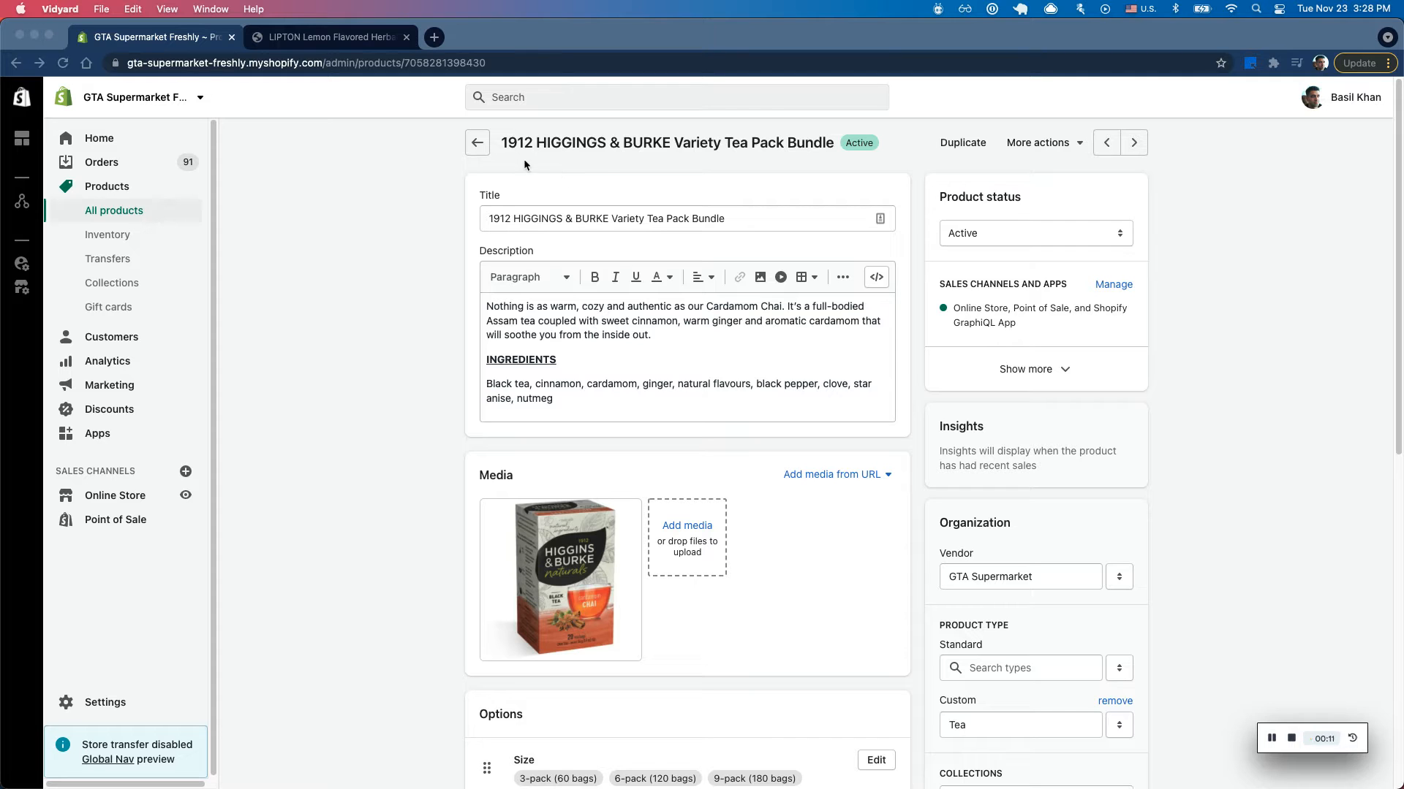
mouse_move(778, 187)
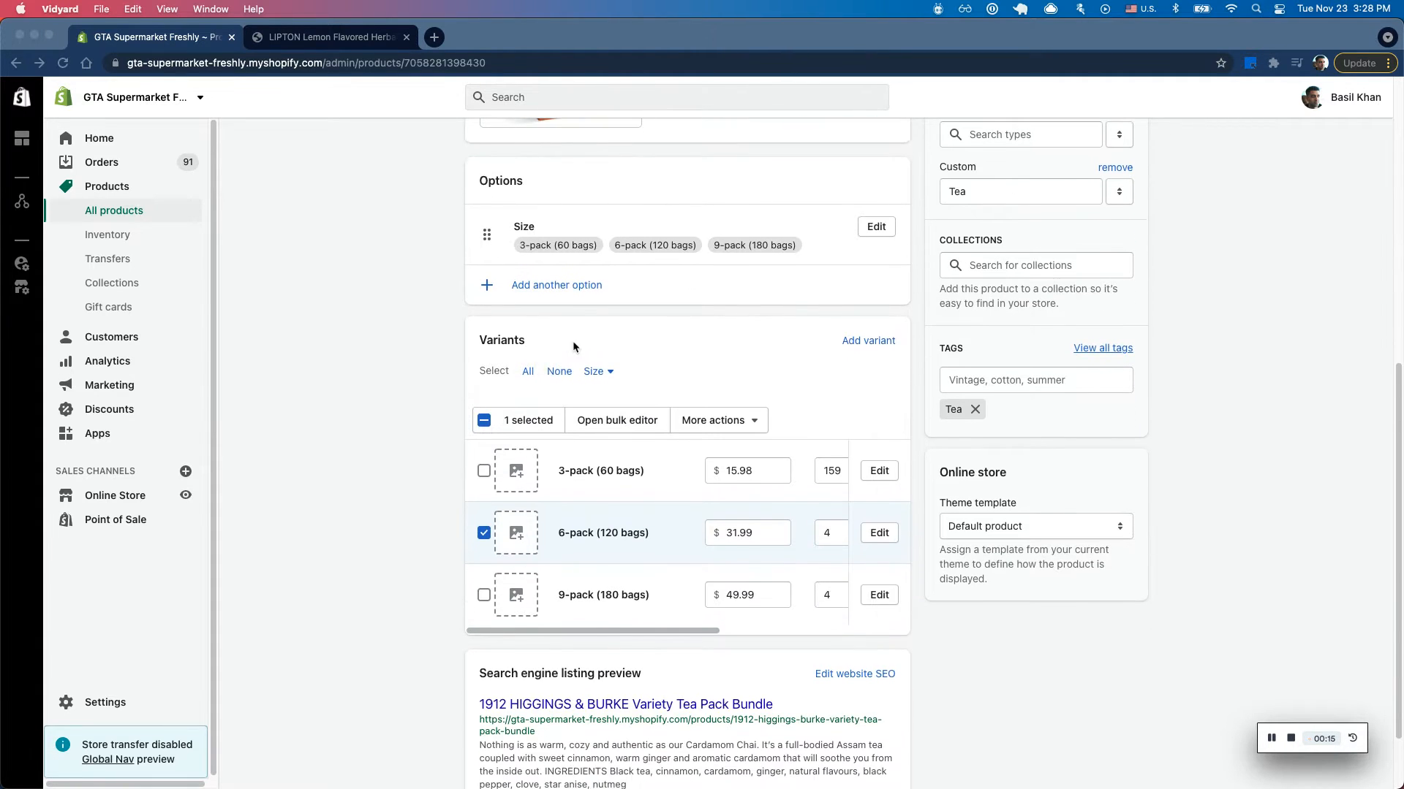
mouse_move(762, 262)
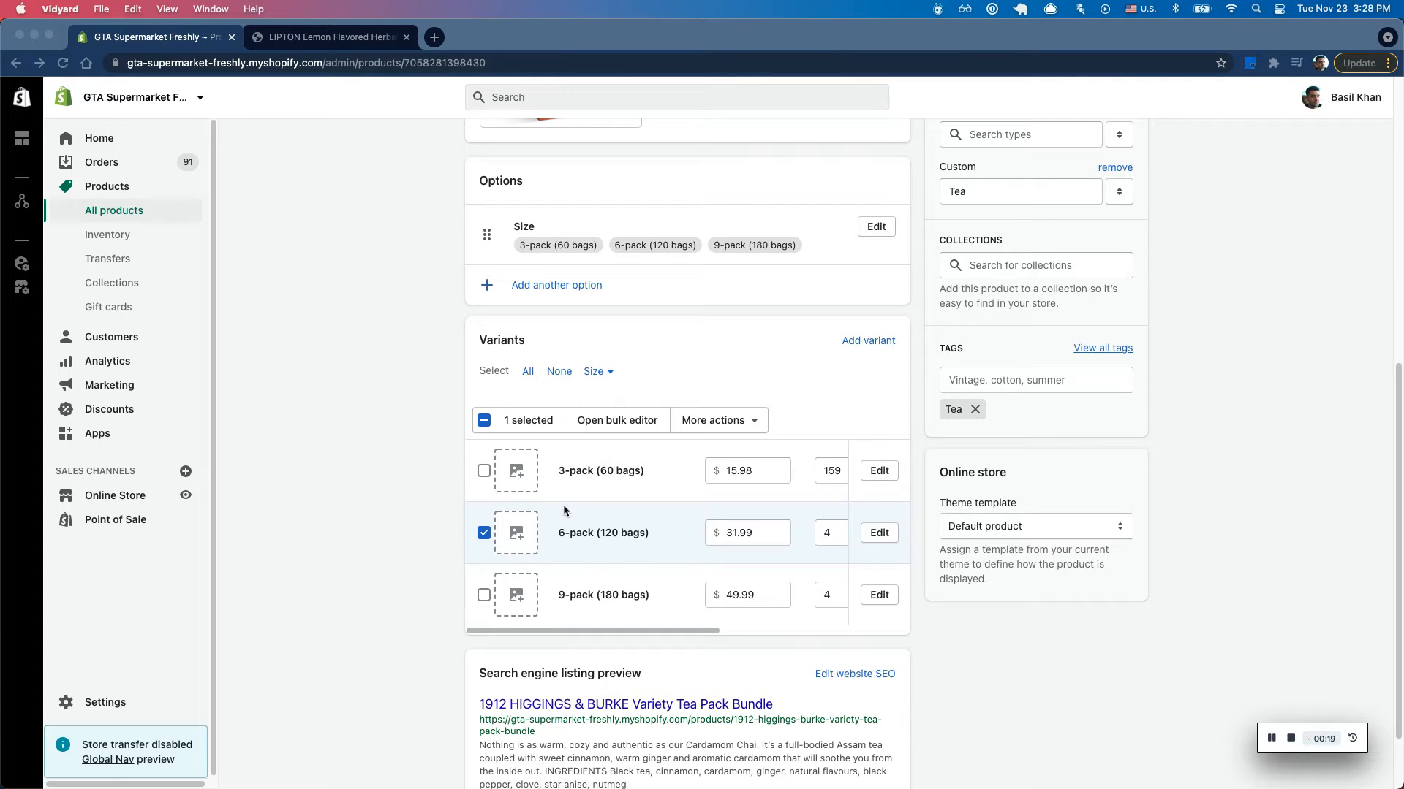
mouse_move(550, 478)
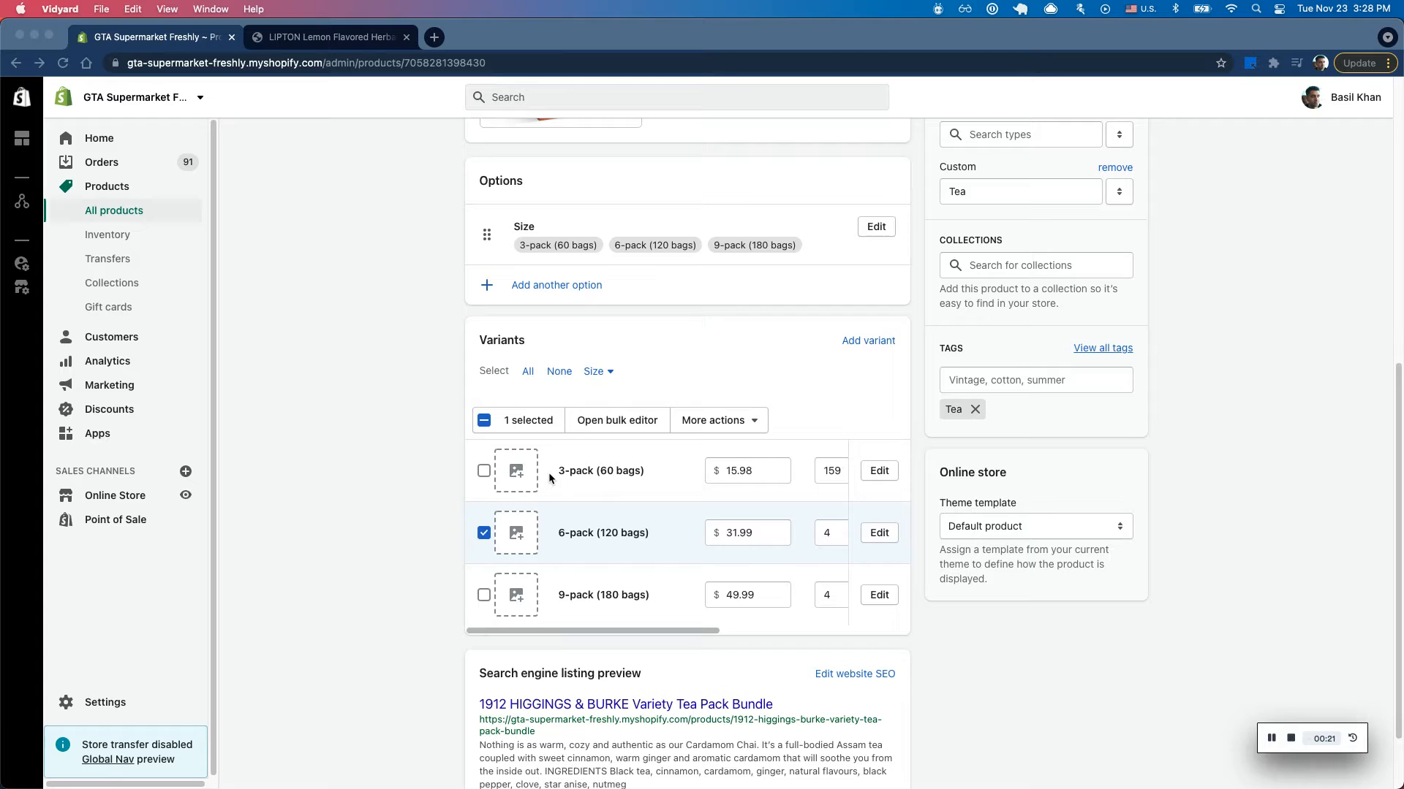
mouse_move(573, 597)
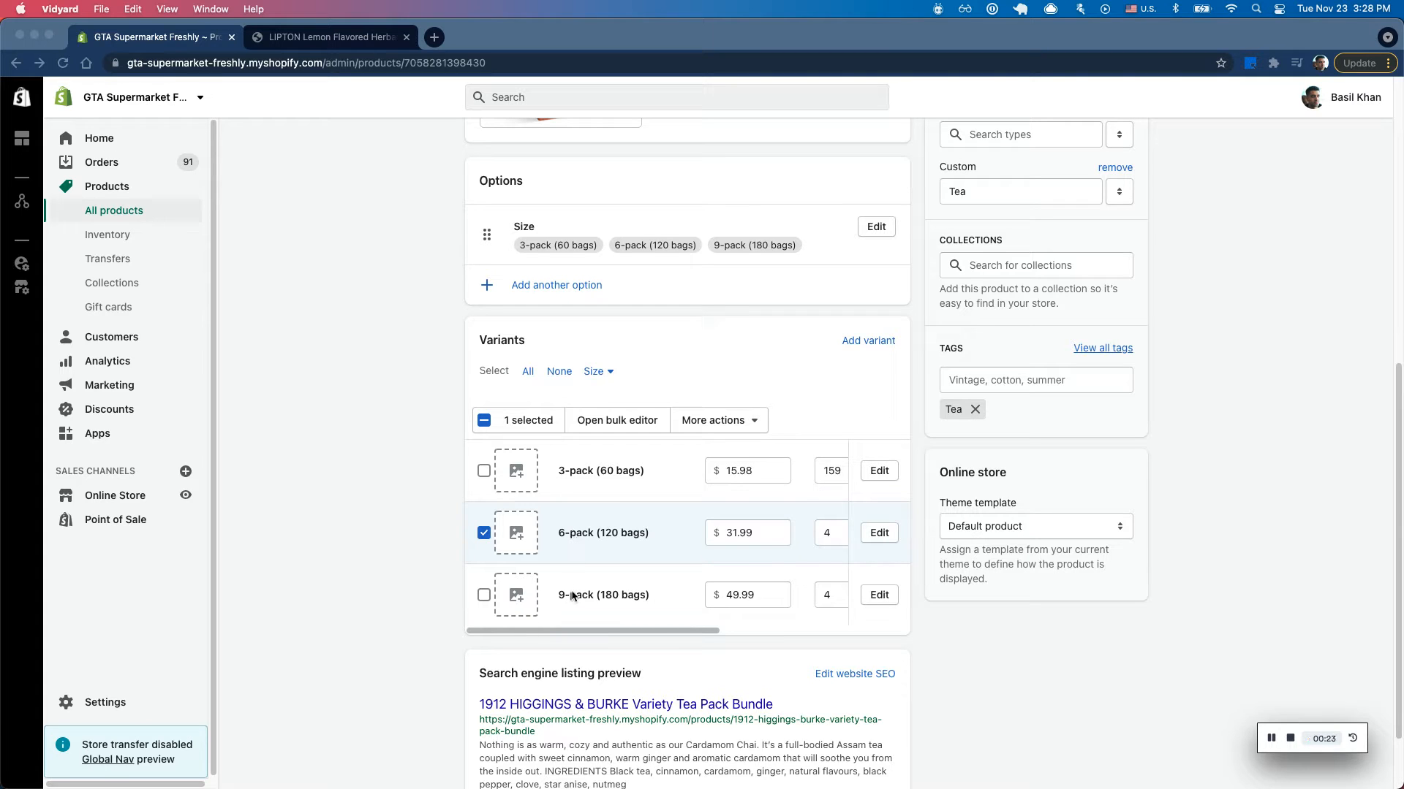
Launch Simple Bundle (Development), start a new bundle, and search products for 'bundle'.
scroll("right", 3)
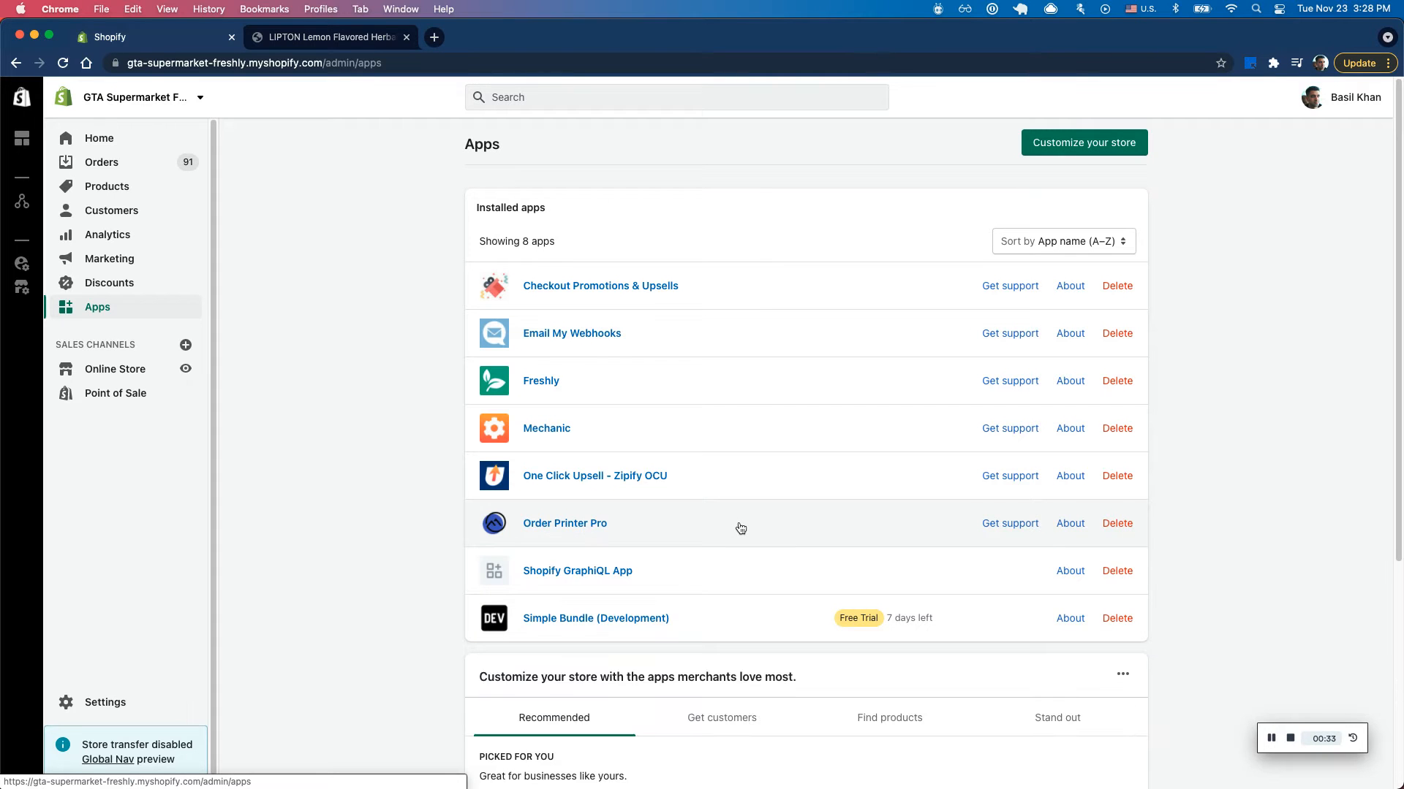
left_click(595, 618)
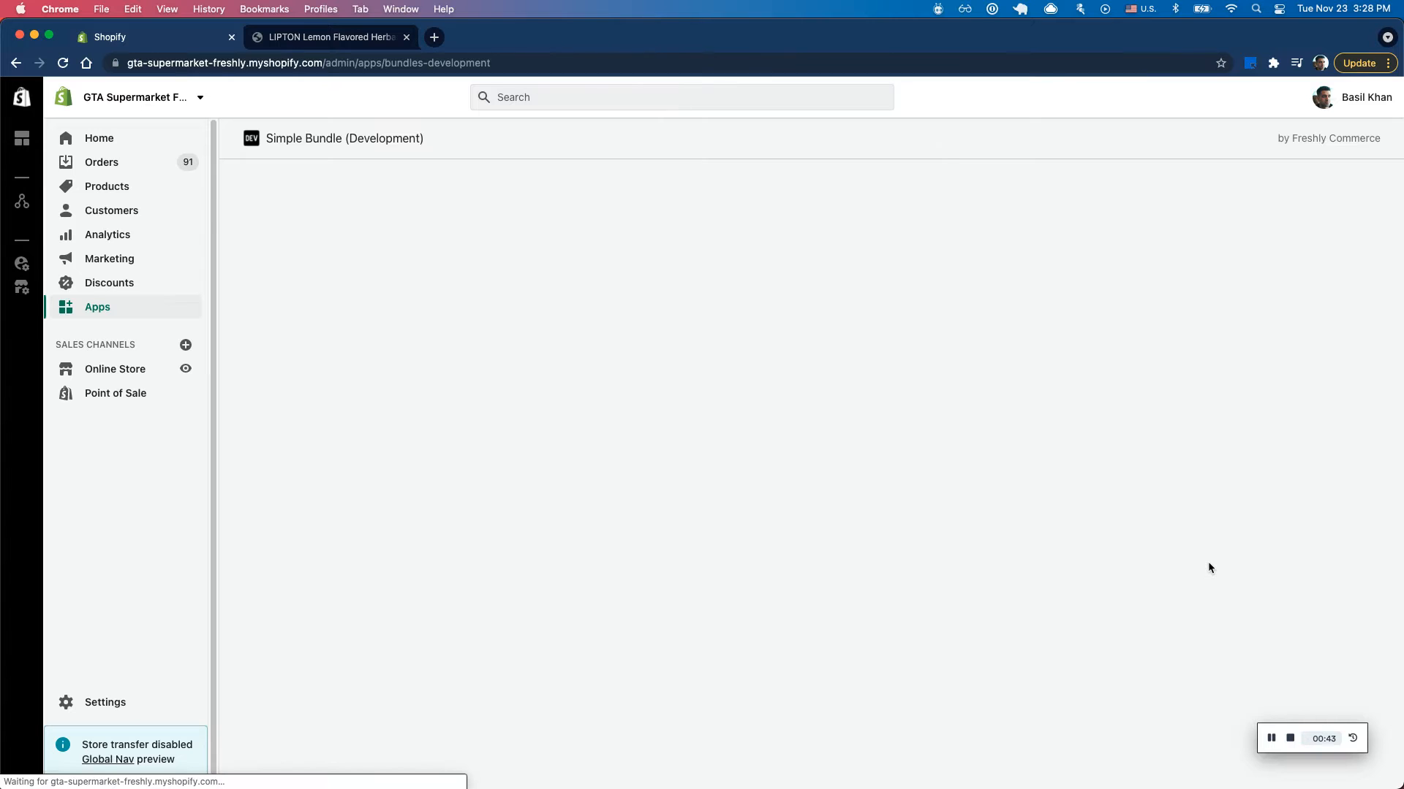
left_click(349, 180)
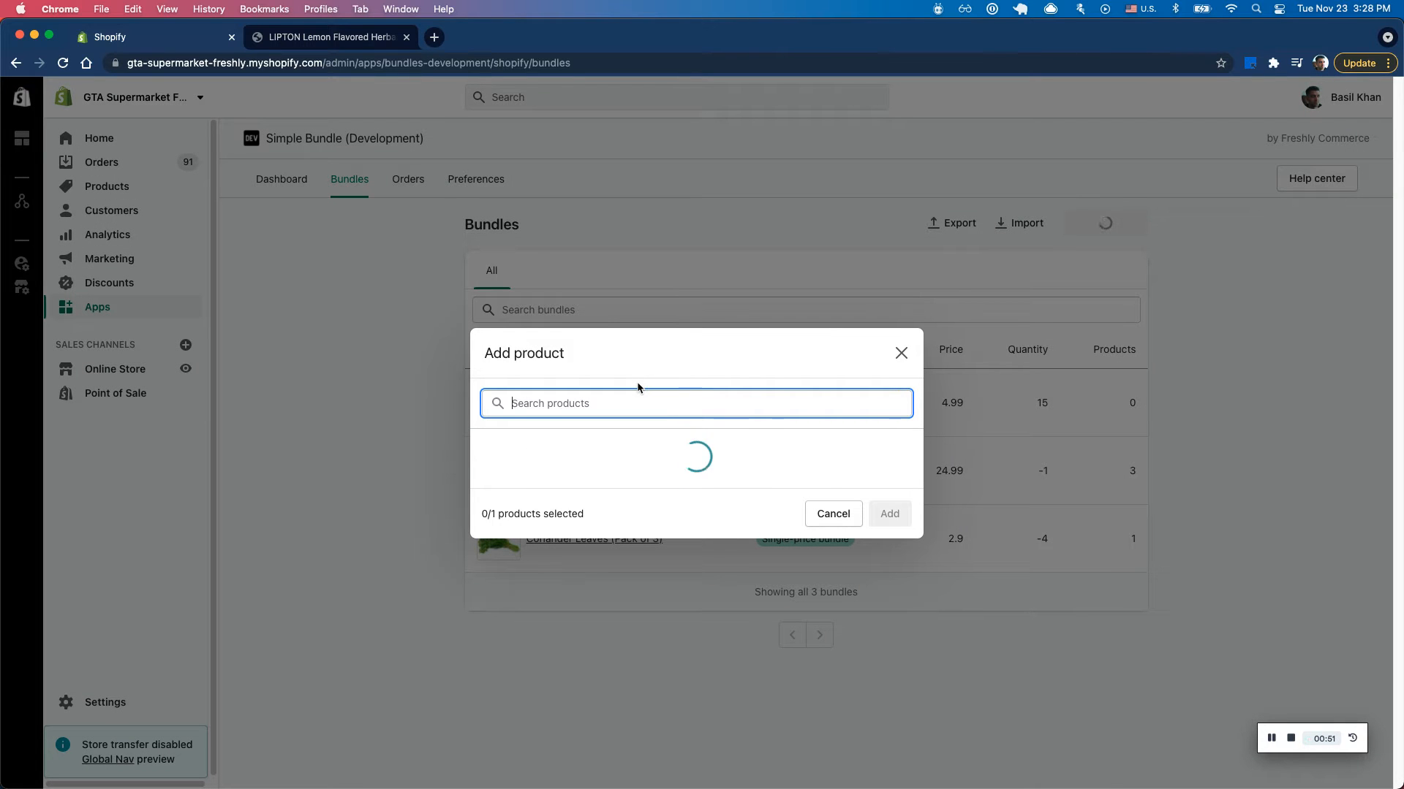
type("bundle")
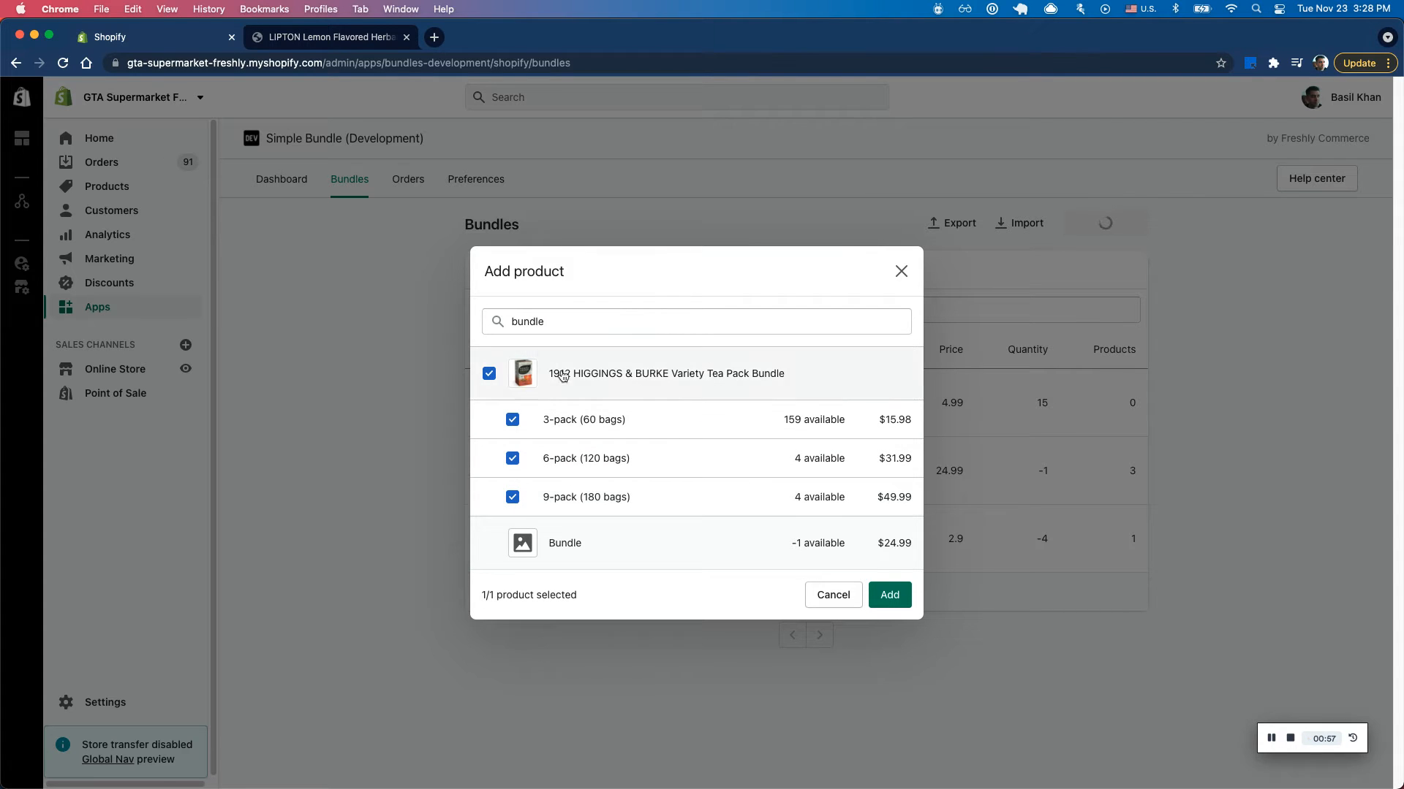
Create the Variety Tea Pack bundle and review its 6-pack (120 bags) variant.
left_click(889, 595)
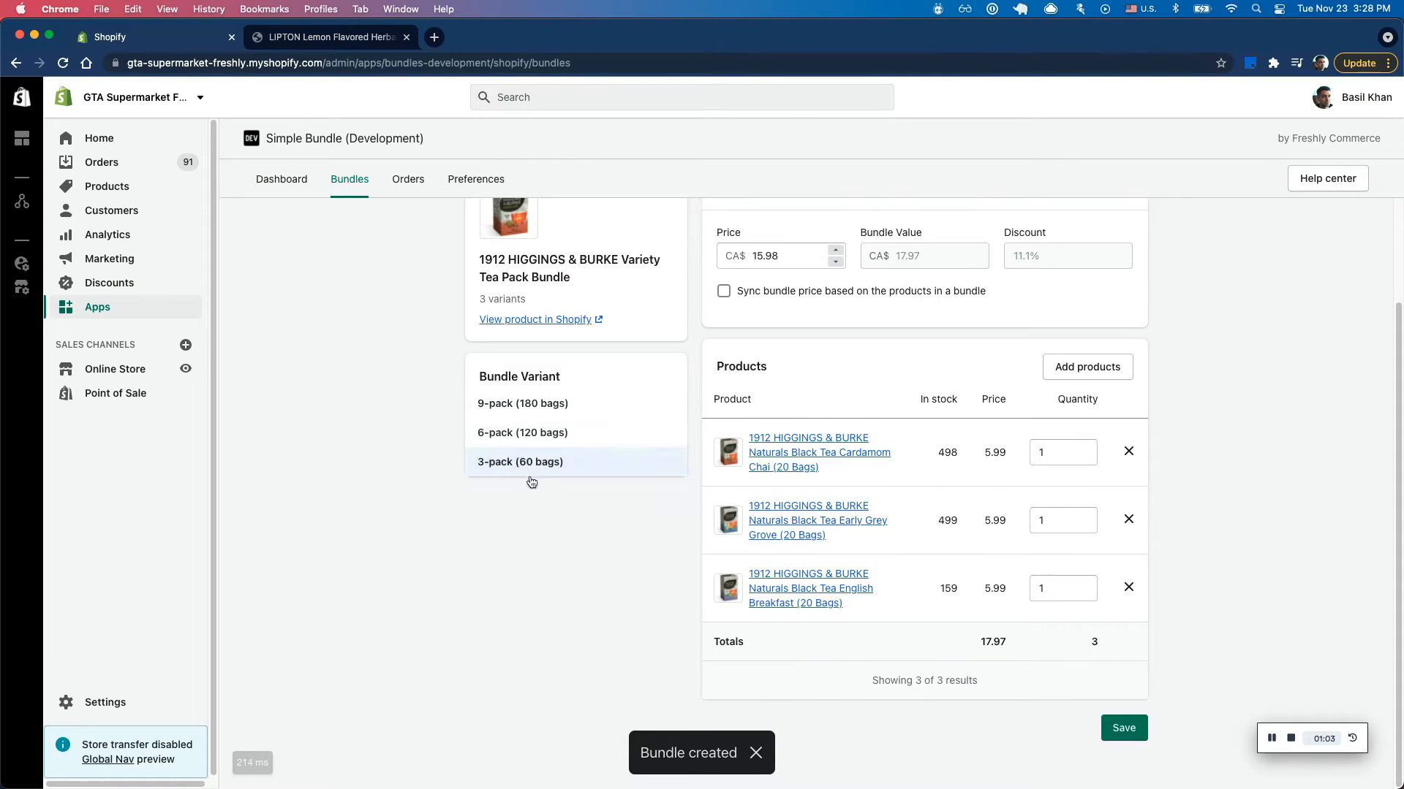
left_click(522, 432)
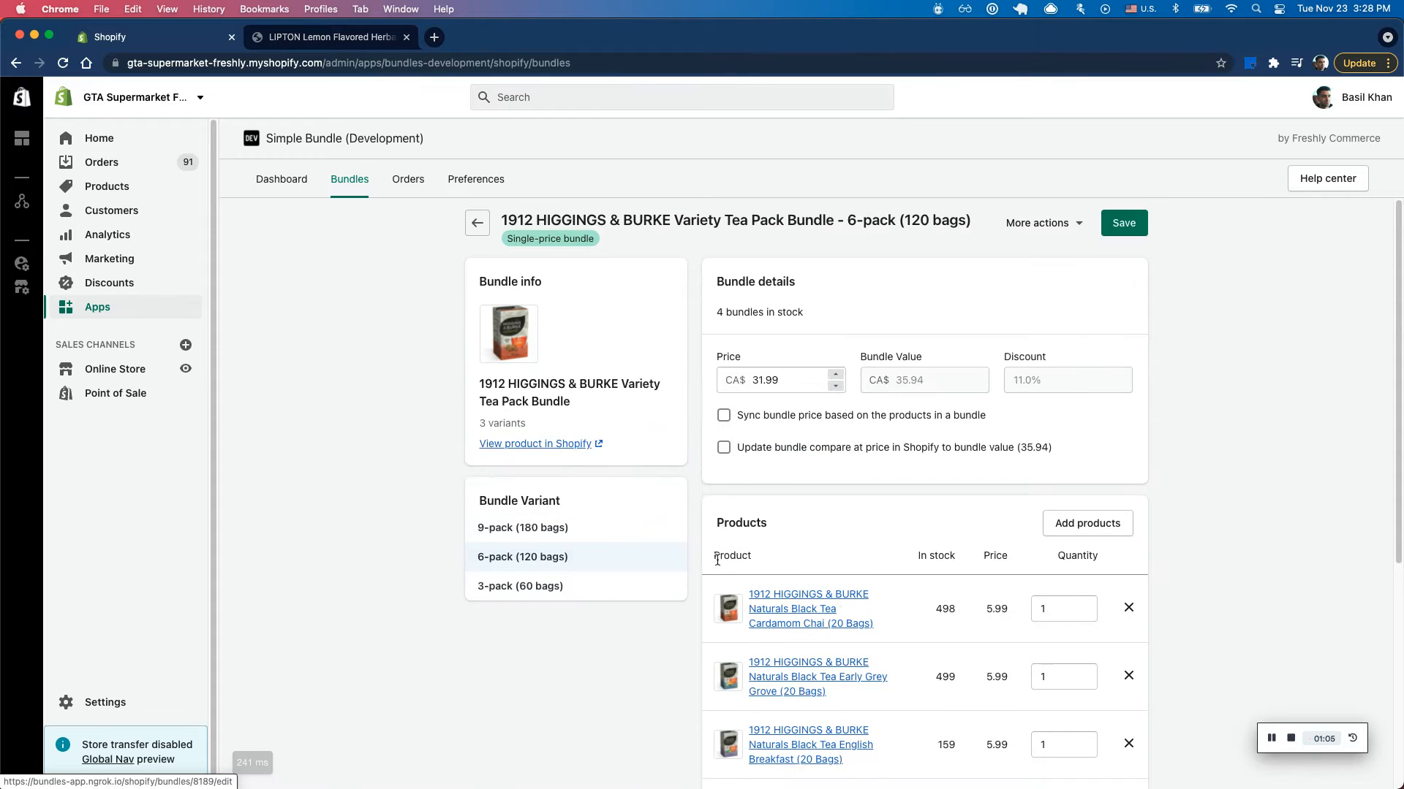
scroll("down", 3)
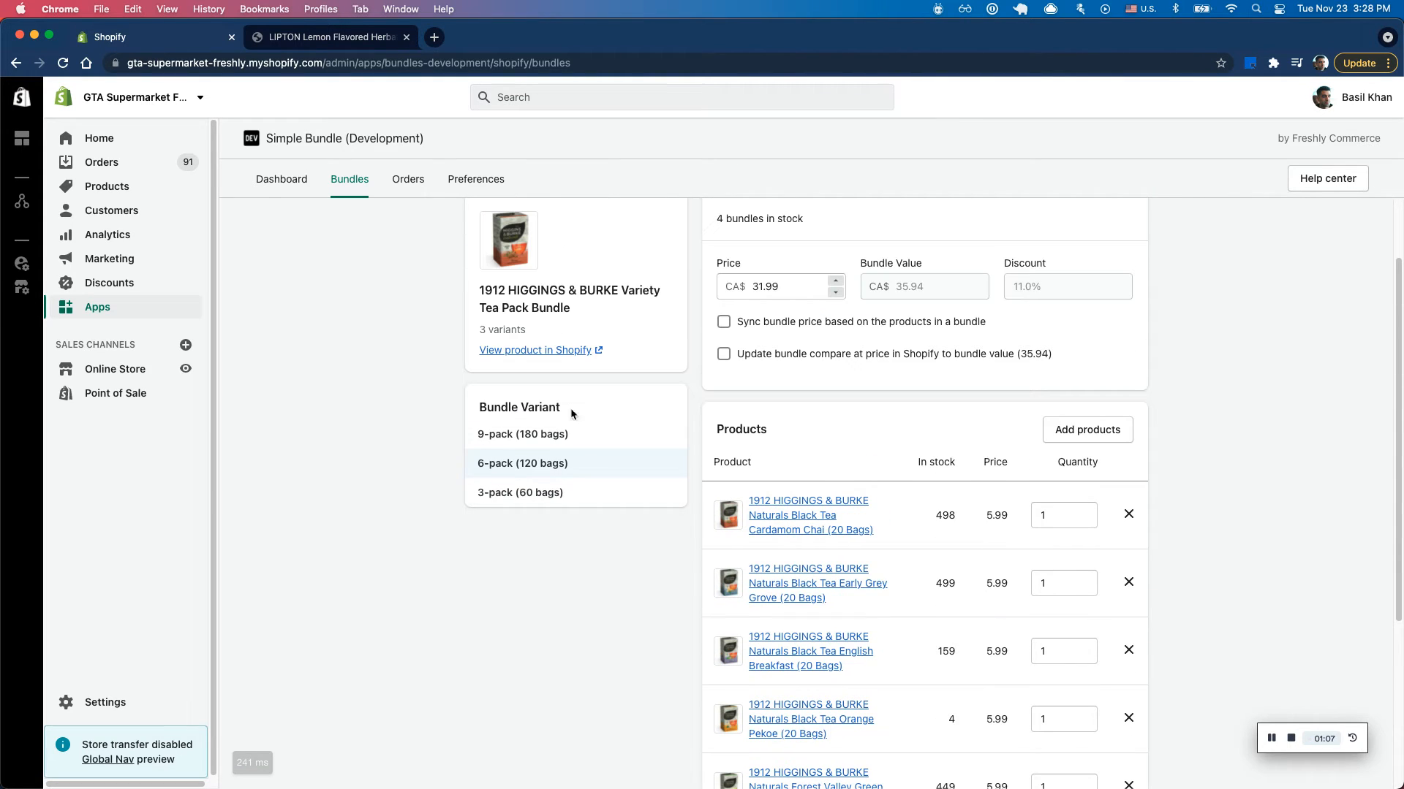
Sync the 9-pack's compare-at price to its 53.91 bundle value and return to Apps.
left_click(523, 434)
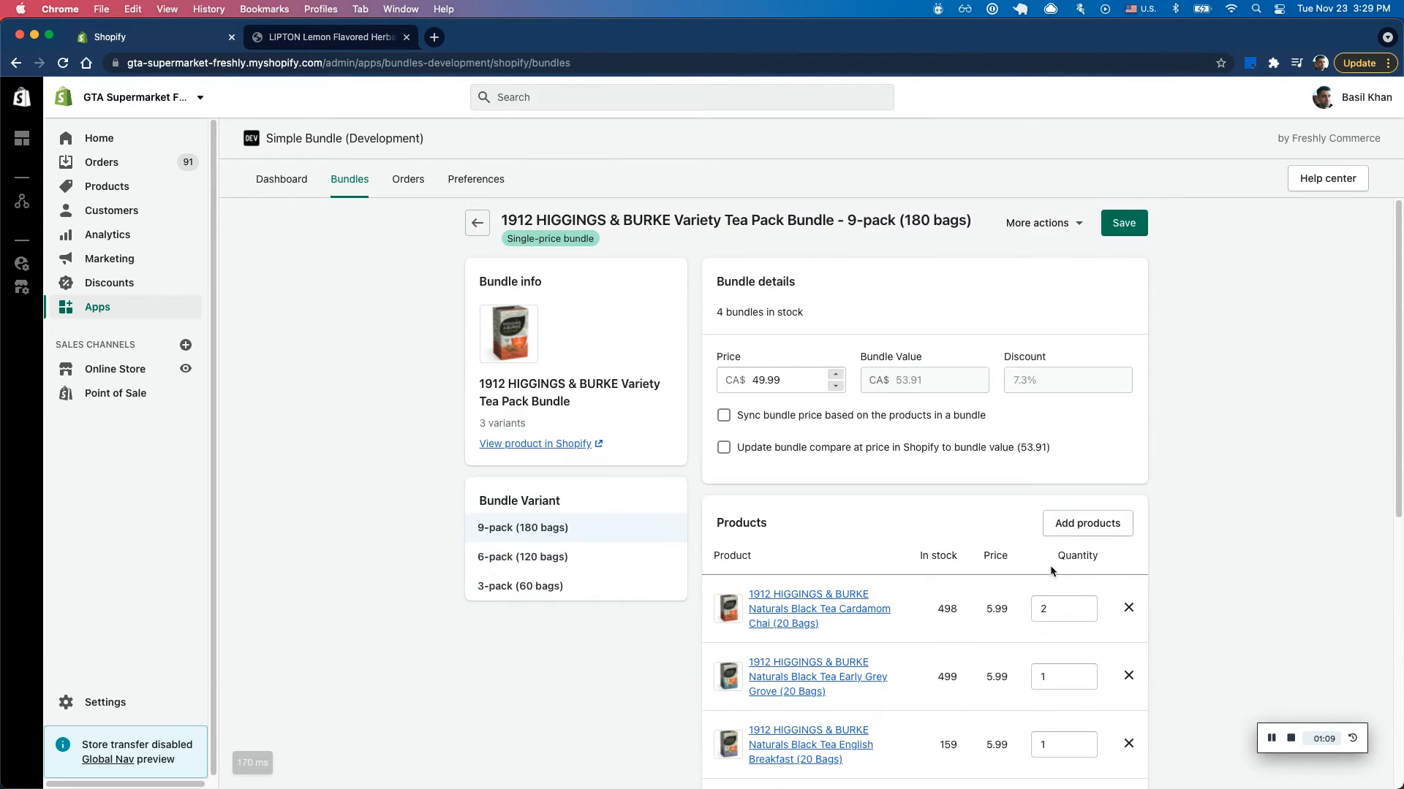
scroll("down", 3)
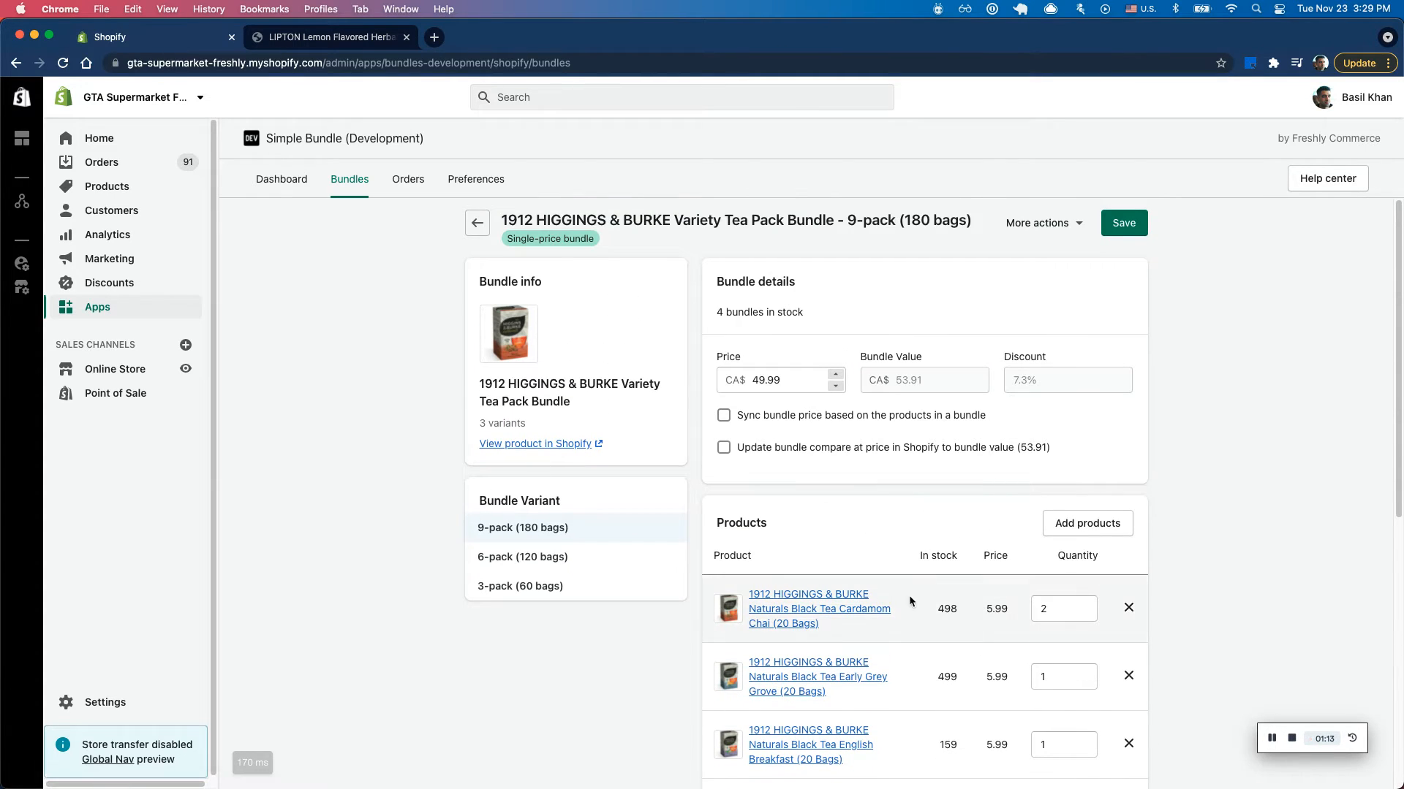
left_click(724, 447)
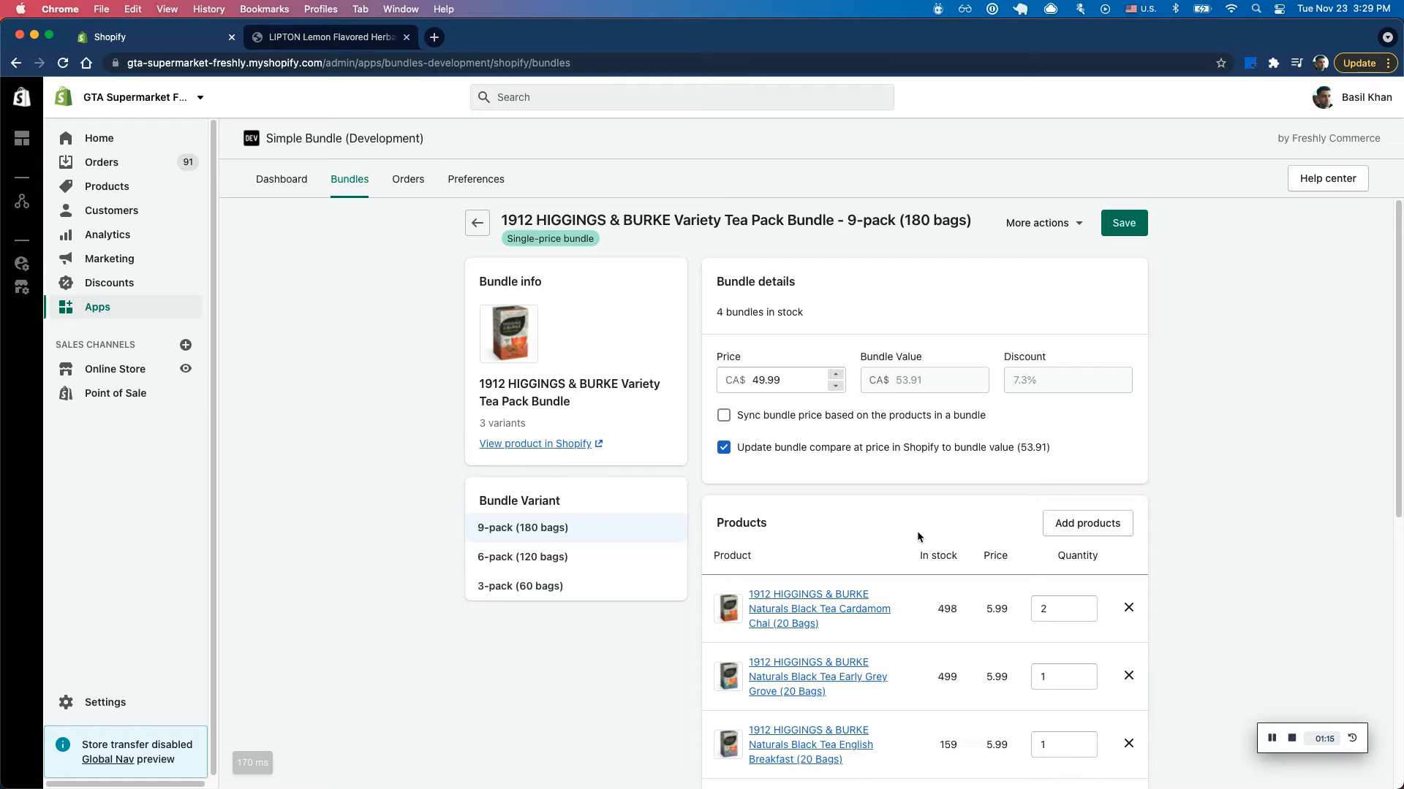
left_click(1124, 223)
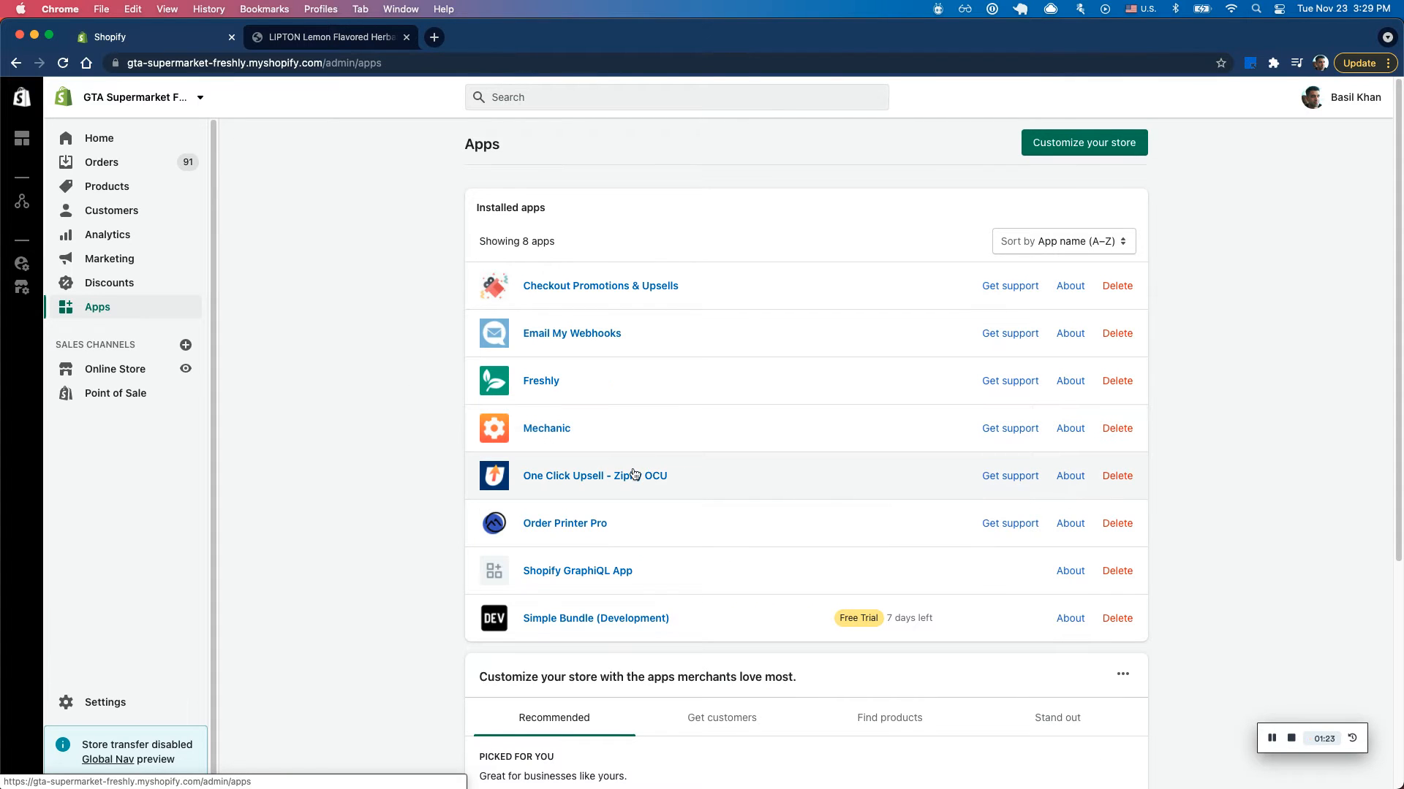
mouse_move(626, 478)
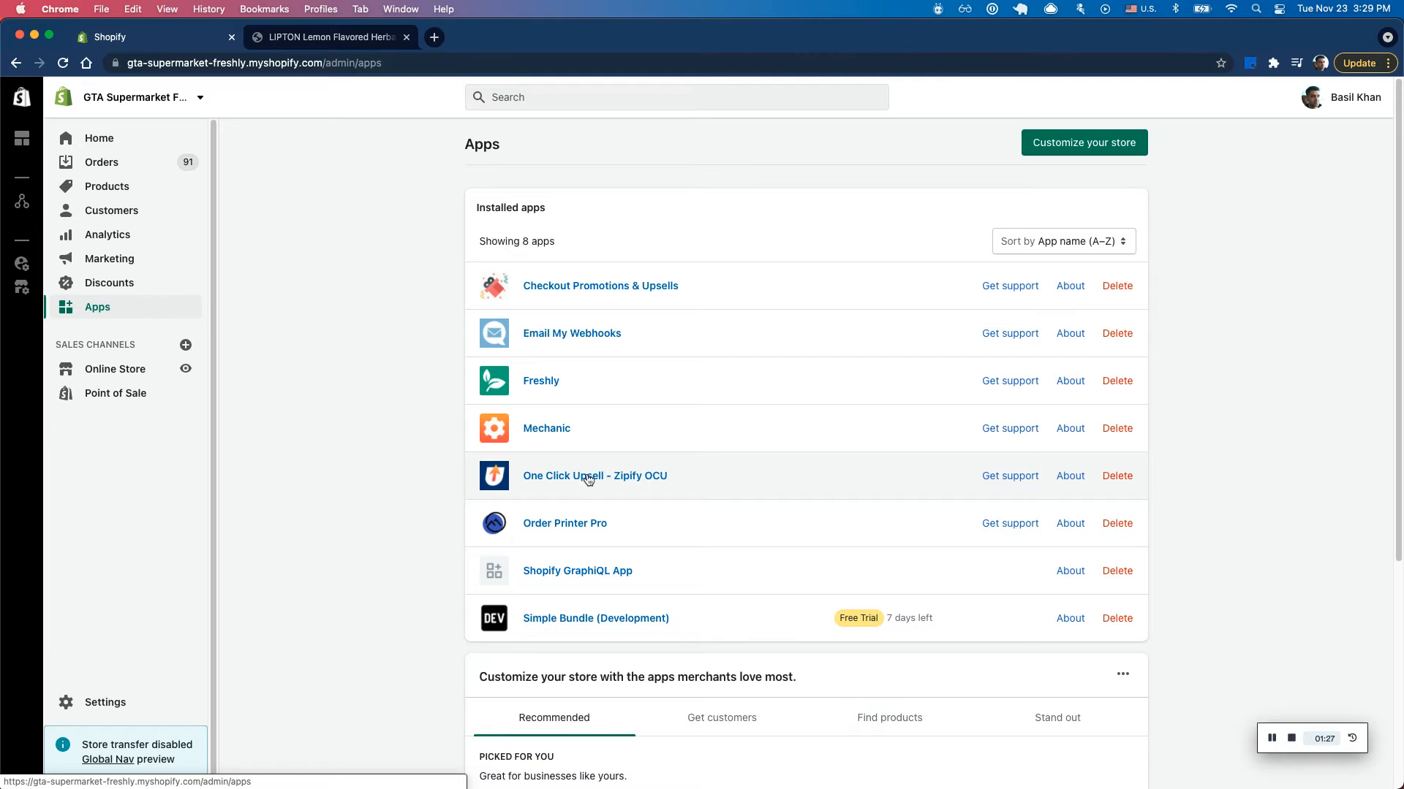
mouse_move(650, 508)
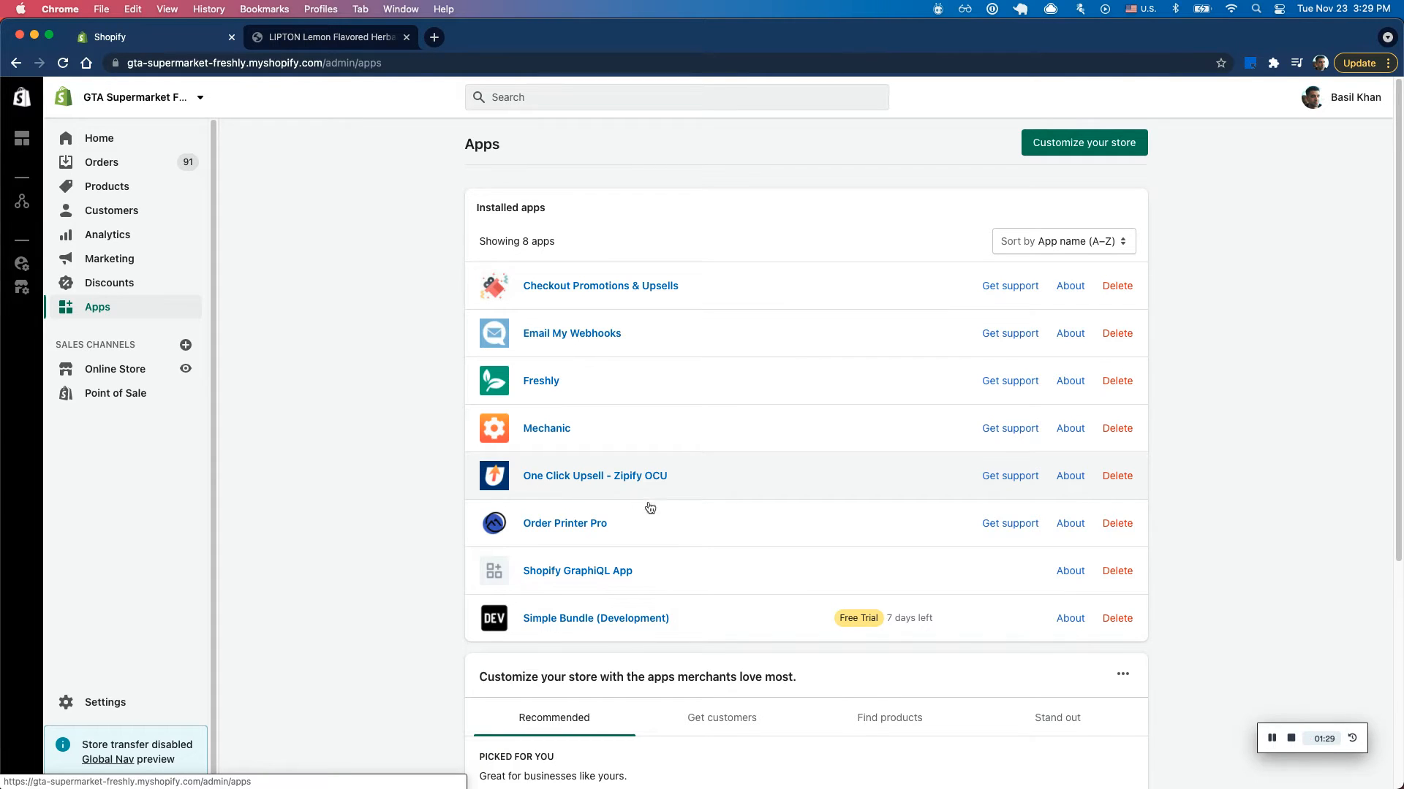
mouse_move(675, 292)
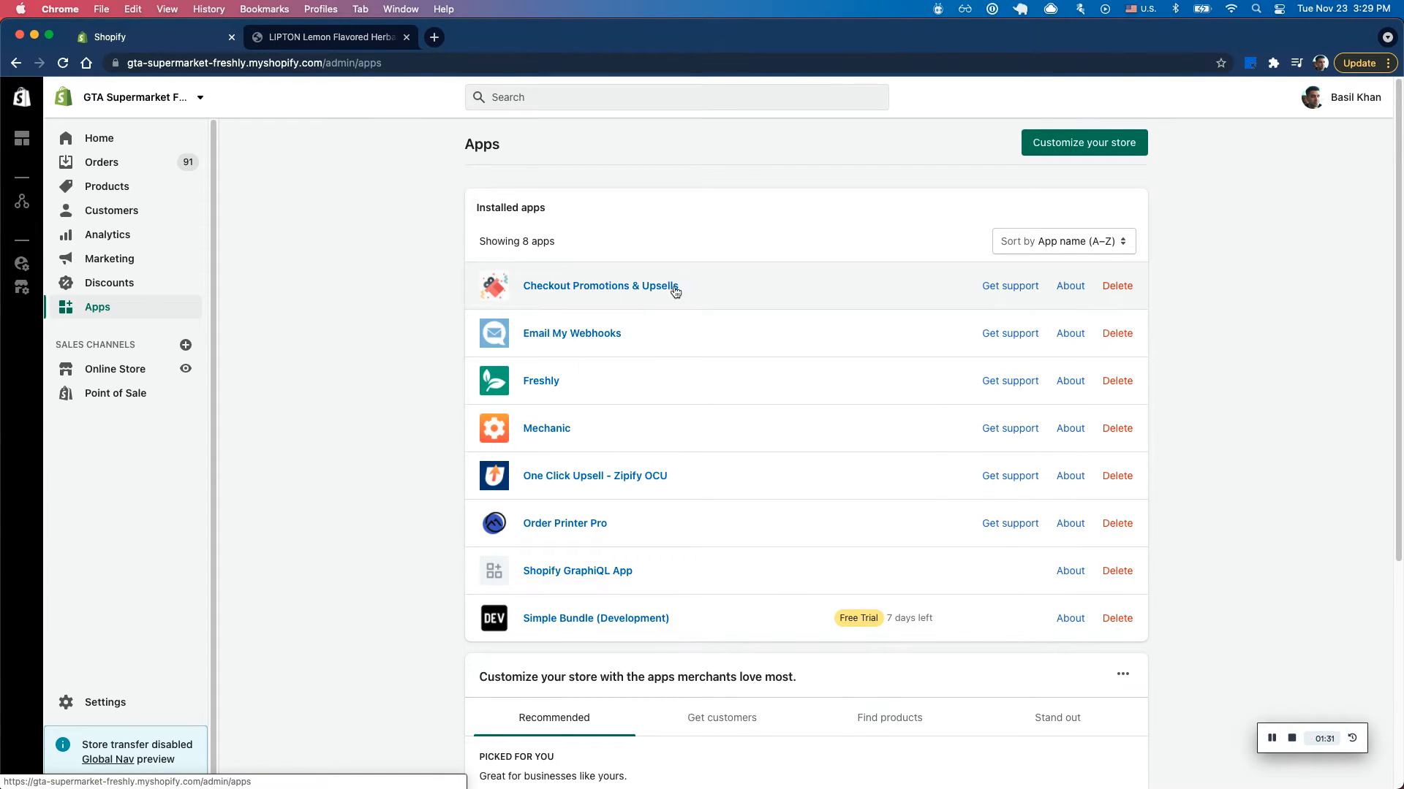
Open the Tea pack upsell promotion and scroll to its empty initial offer.
left_click(600, 286)
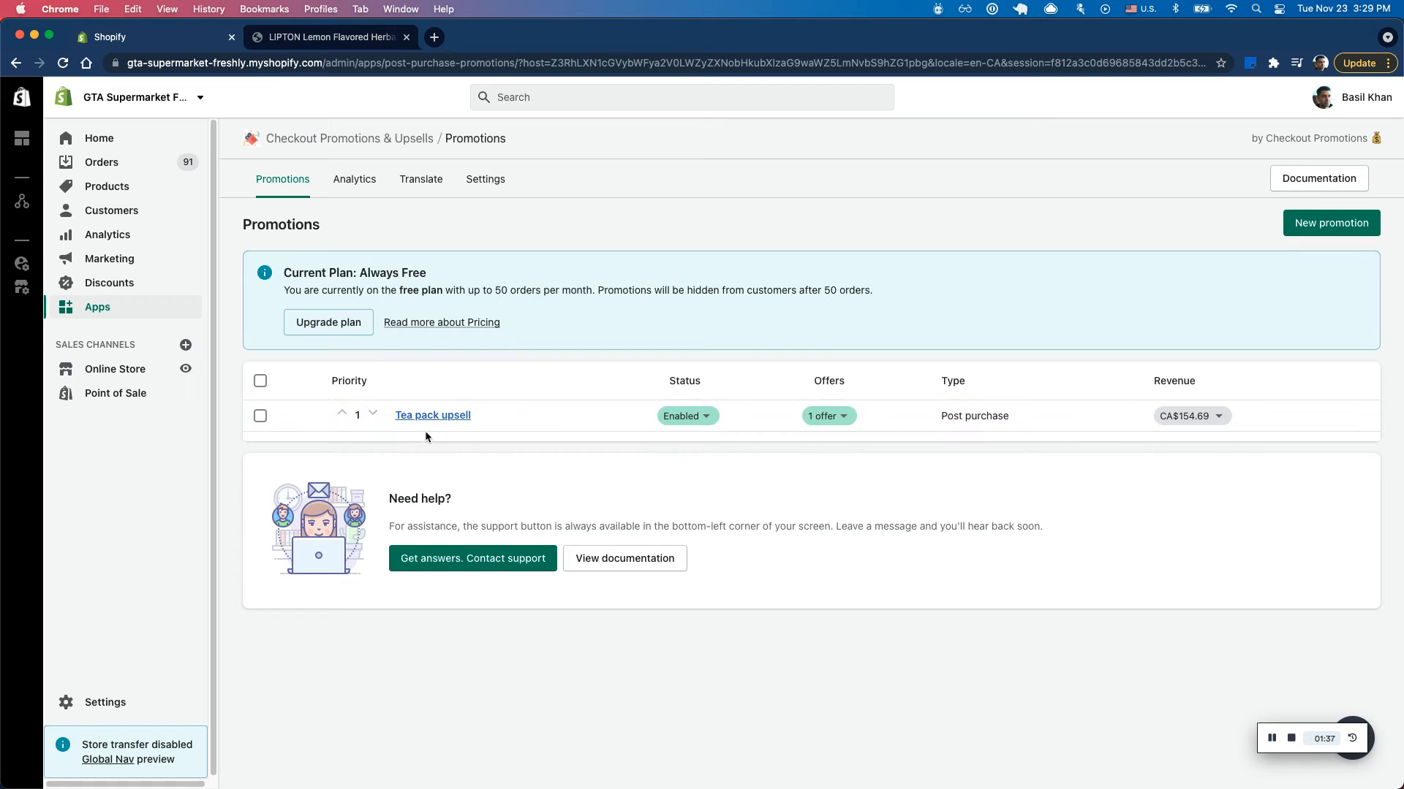
left_click(433, 415)
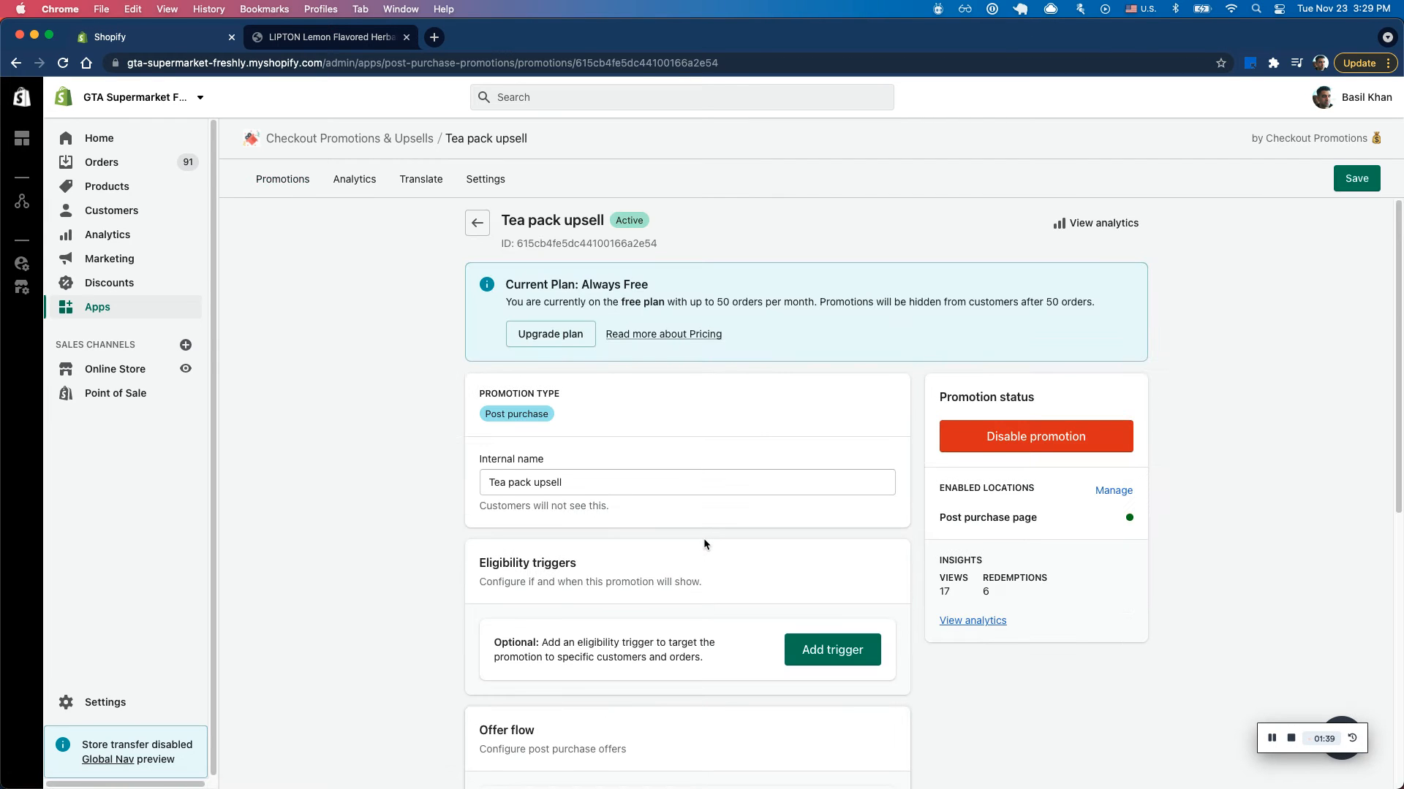
scroll("down", 3)
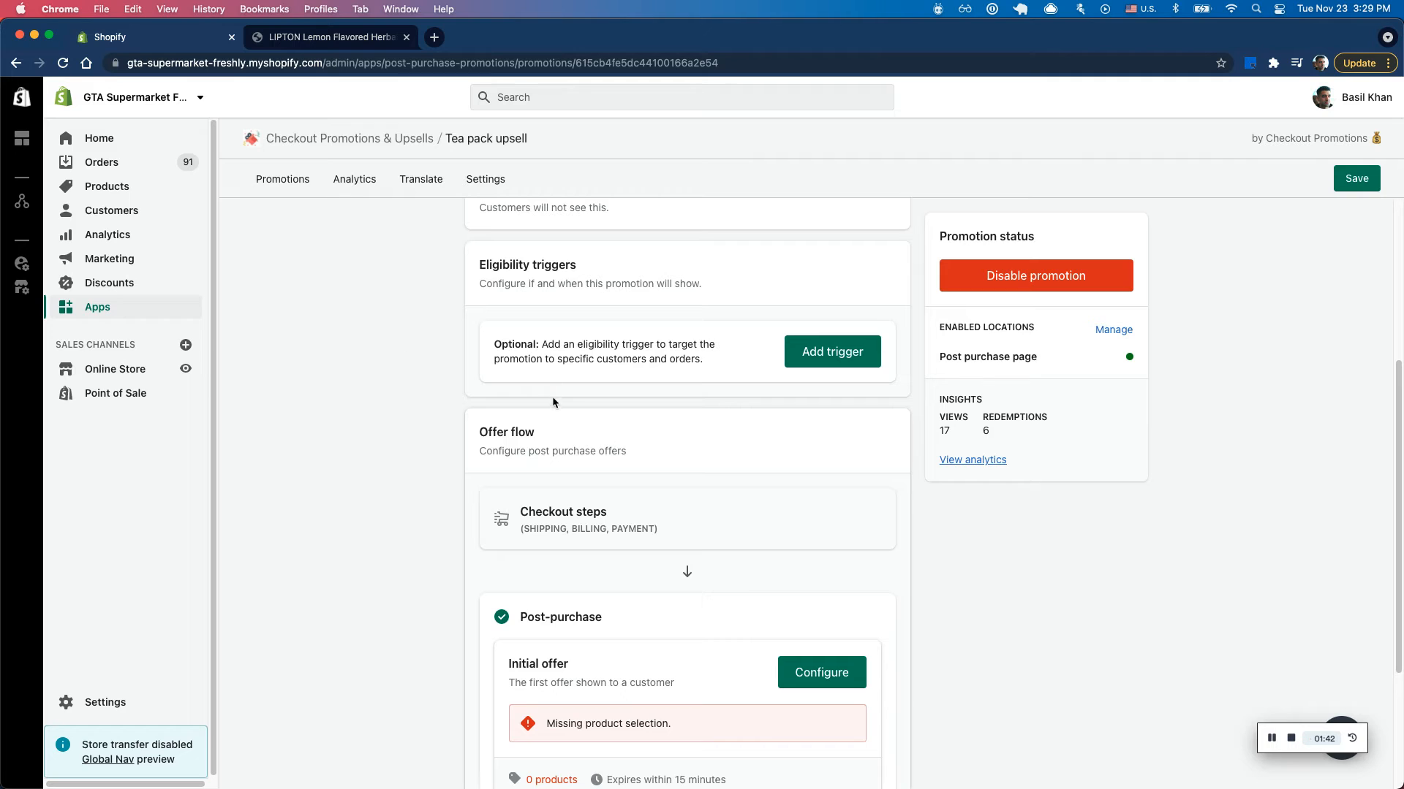
scroll("down", 3)
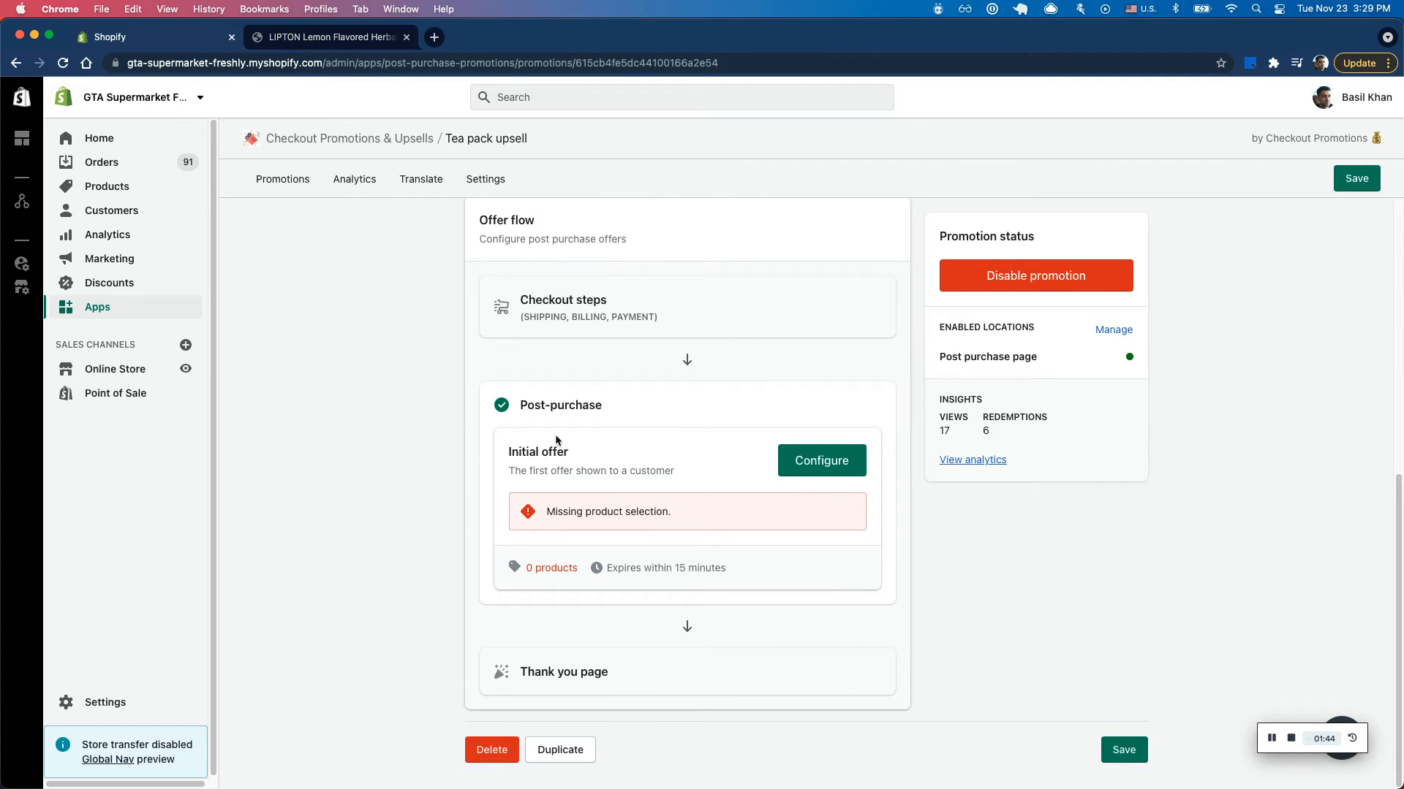
mouse_move(802, 473)
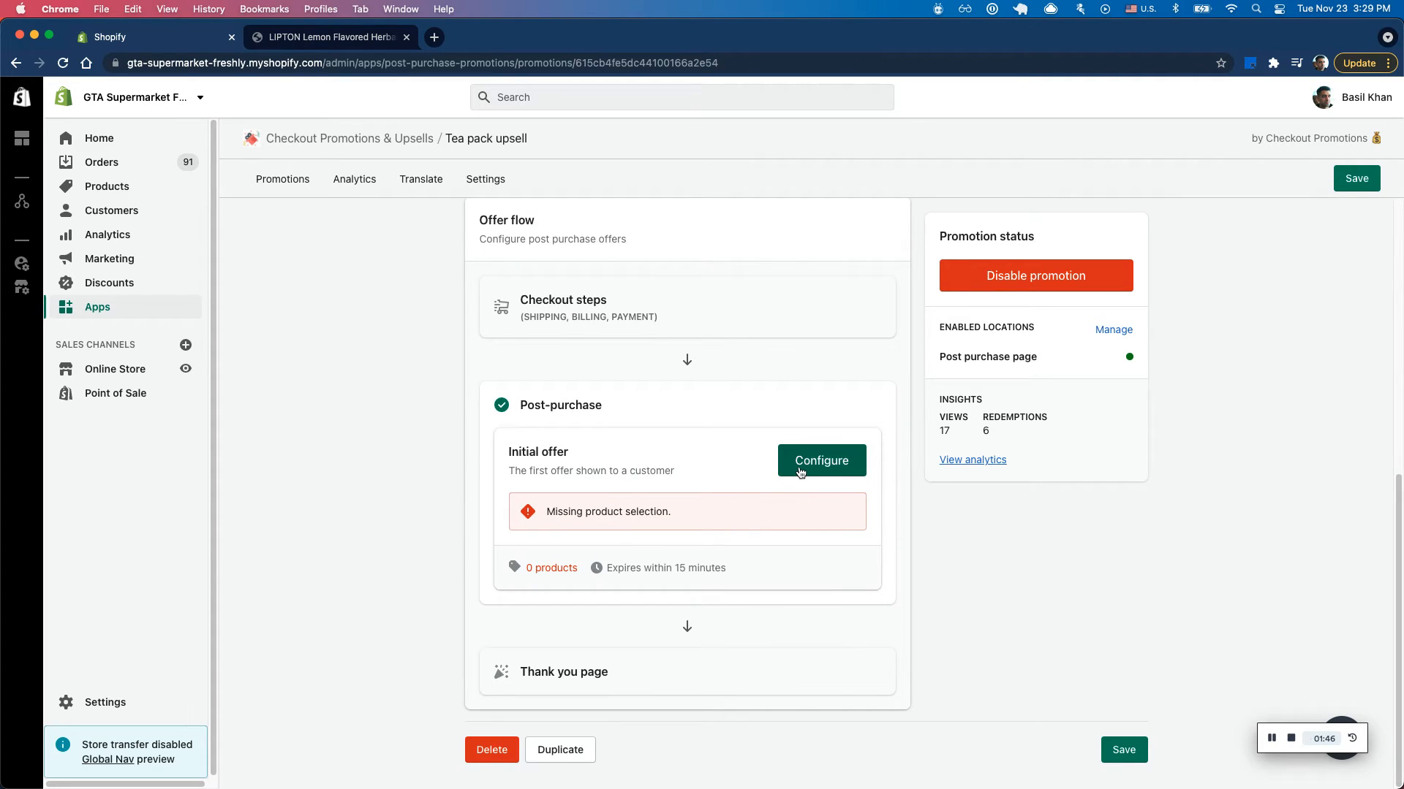
Set the initial offer's product to the Variety Tea Pack Bundle, previewing the 6-pack, and save.
left_click(822, 461)
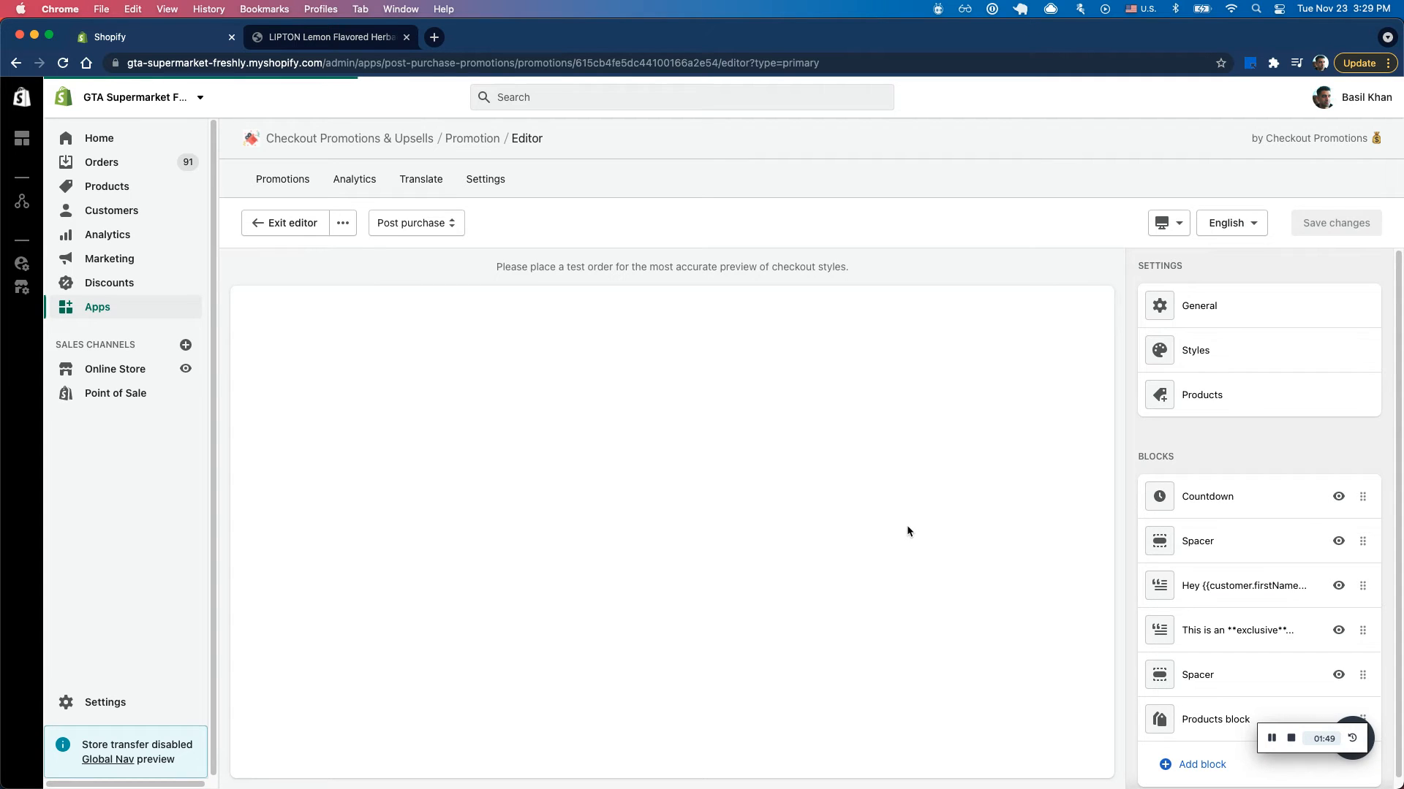
left_click(1201, 395)
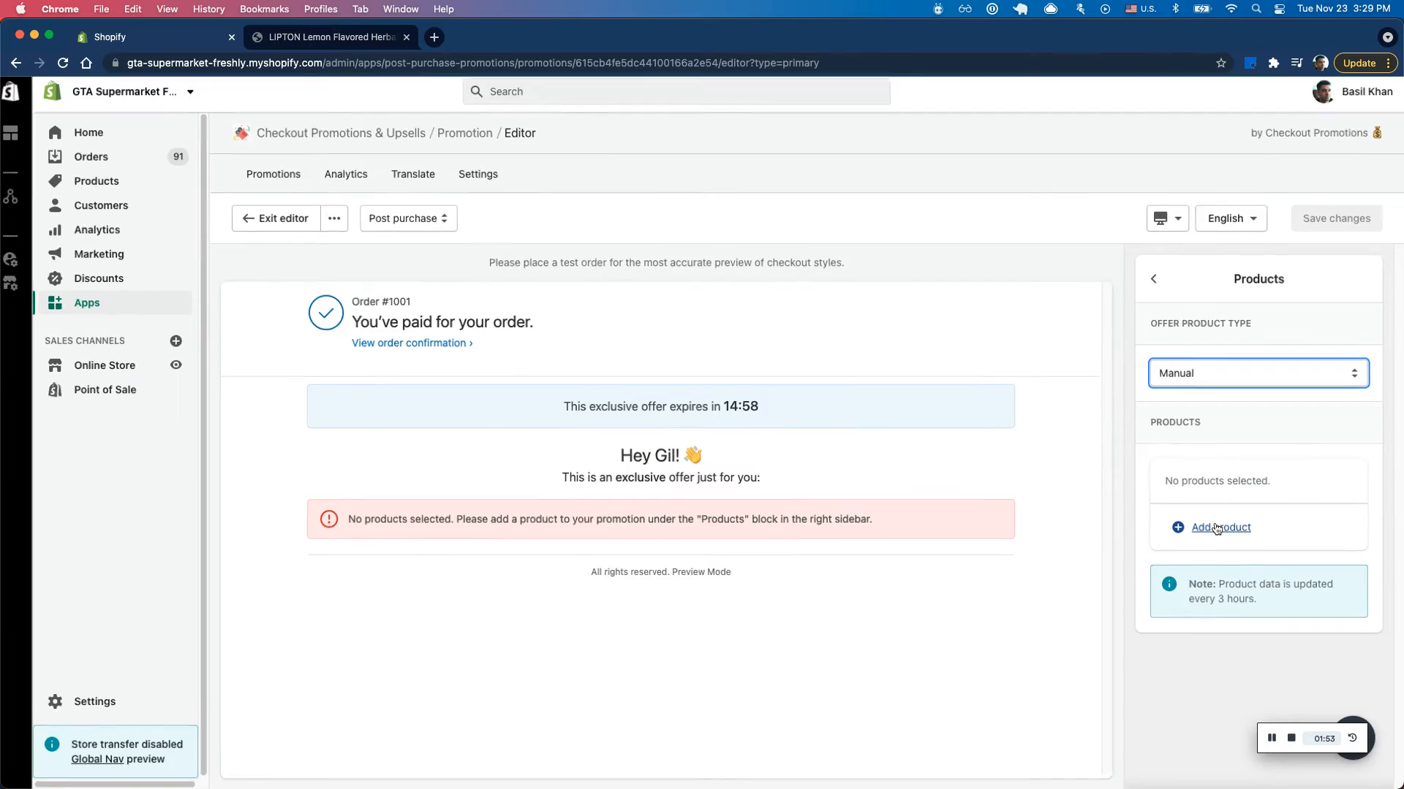
left_click(1220, 528)
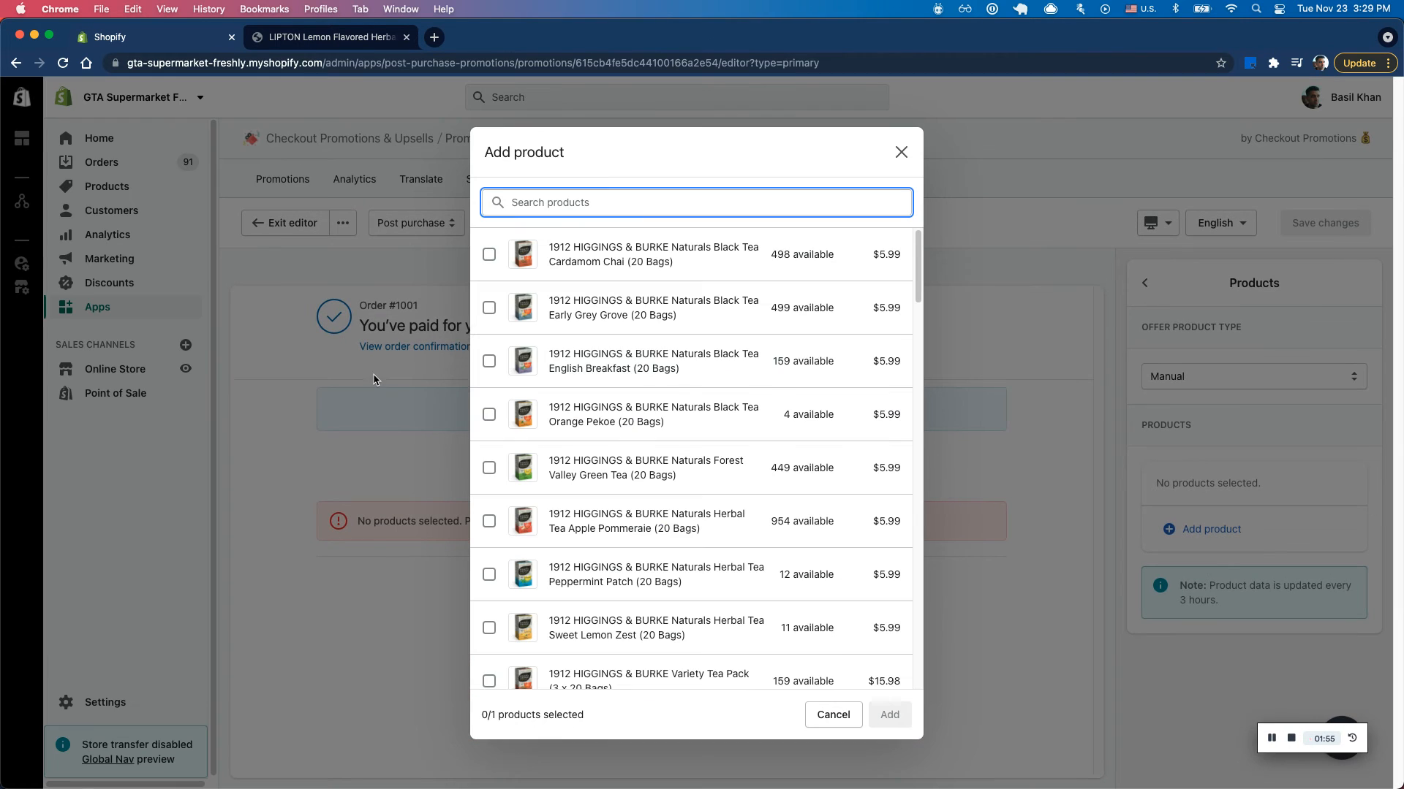
type("bun")
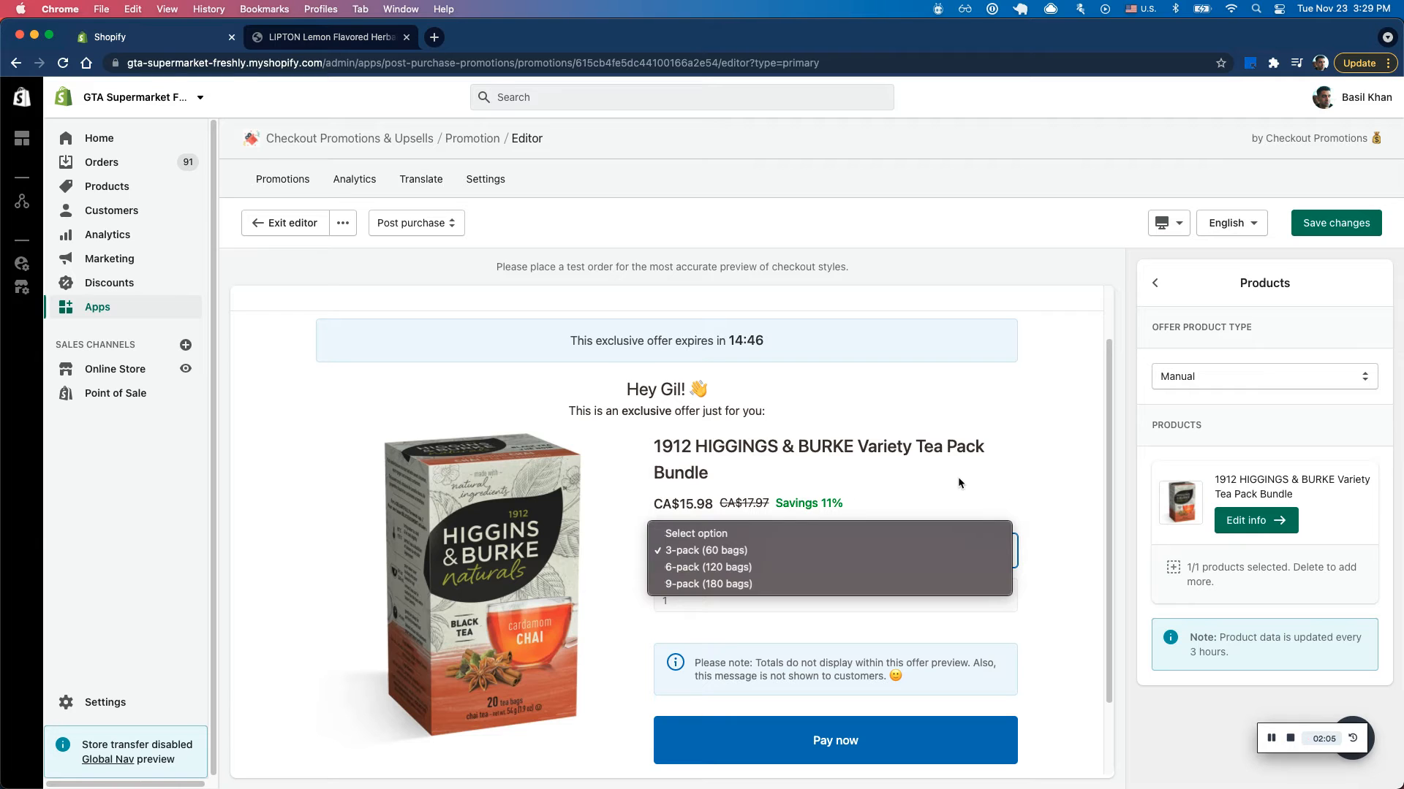
mouse_move(749, 567)
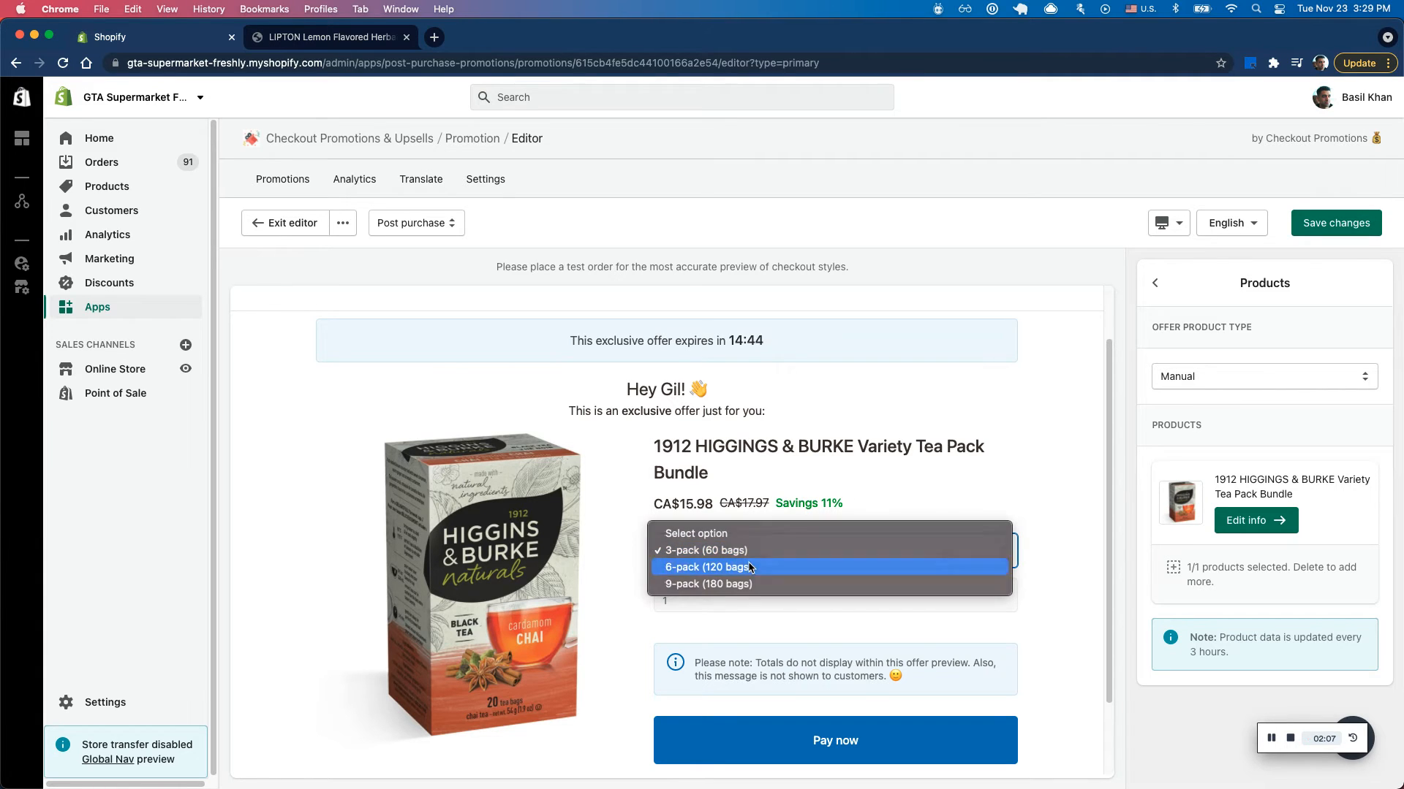
left_click(709, 584)
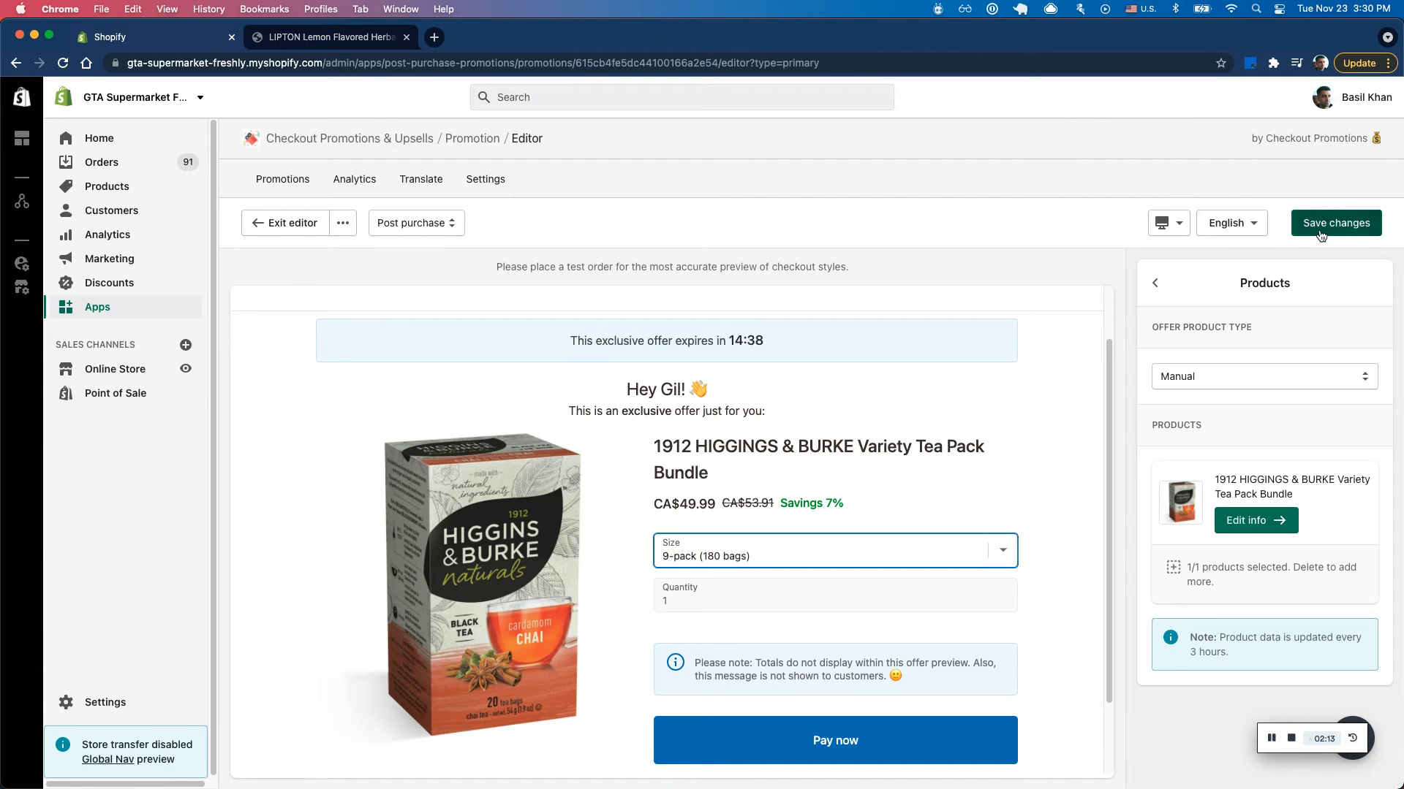
left_click(1336, 223)
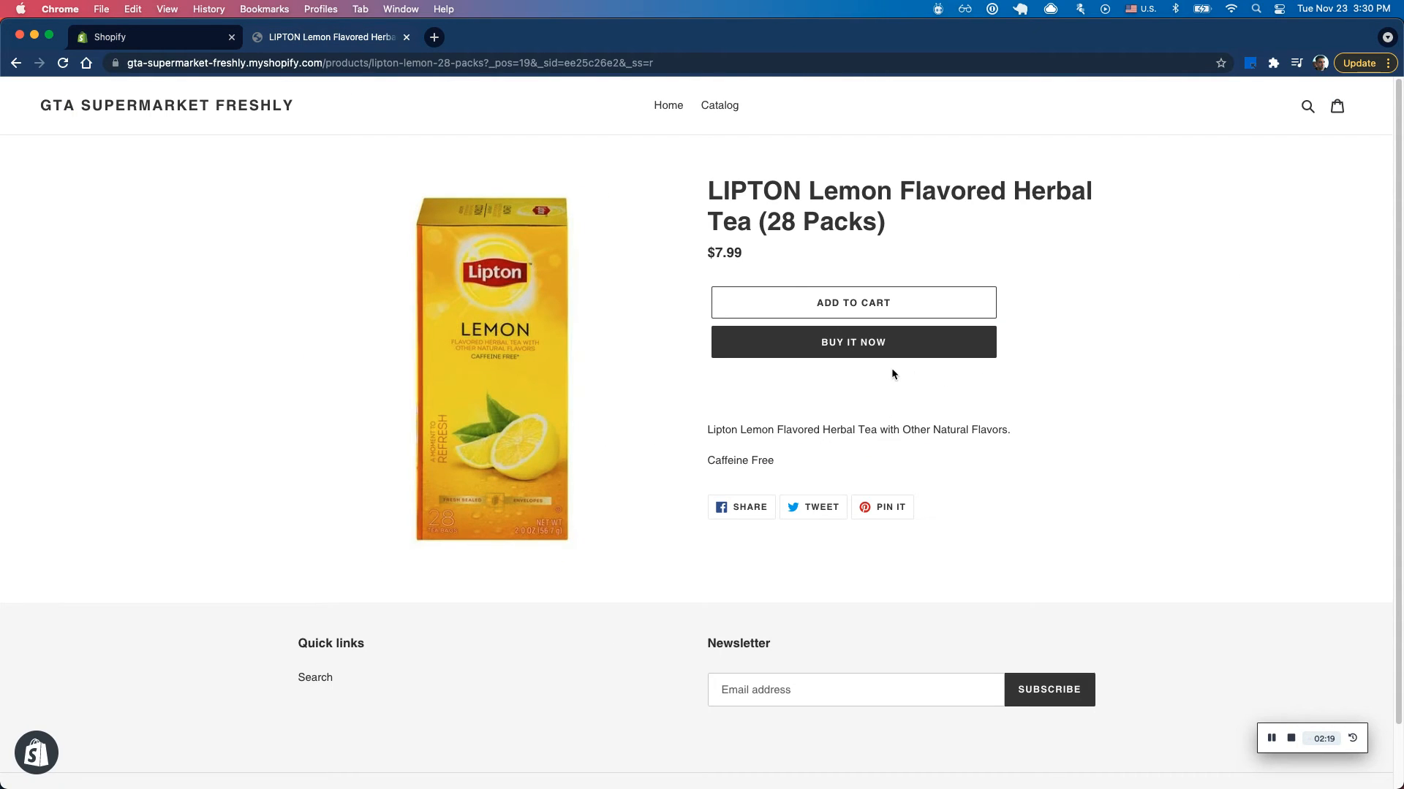
mouse_move(842, 357)
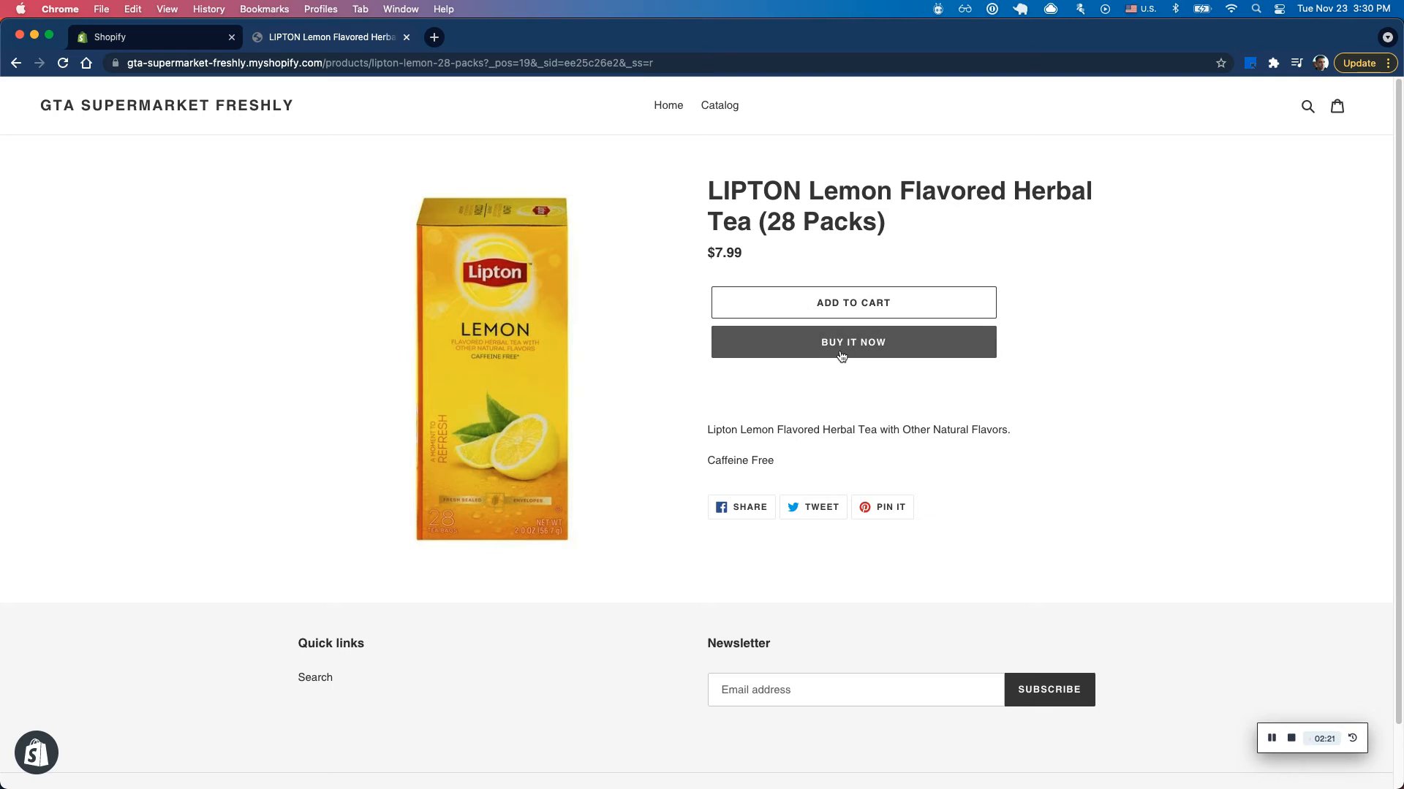
Add the LIPTON Lemon Flavored Herbal Tea (28 Packs) to the cart and view it.
left_click(854, 302)
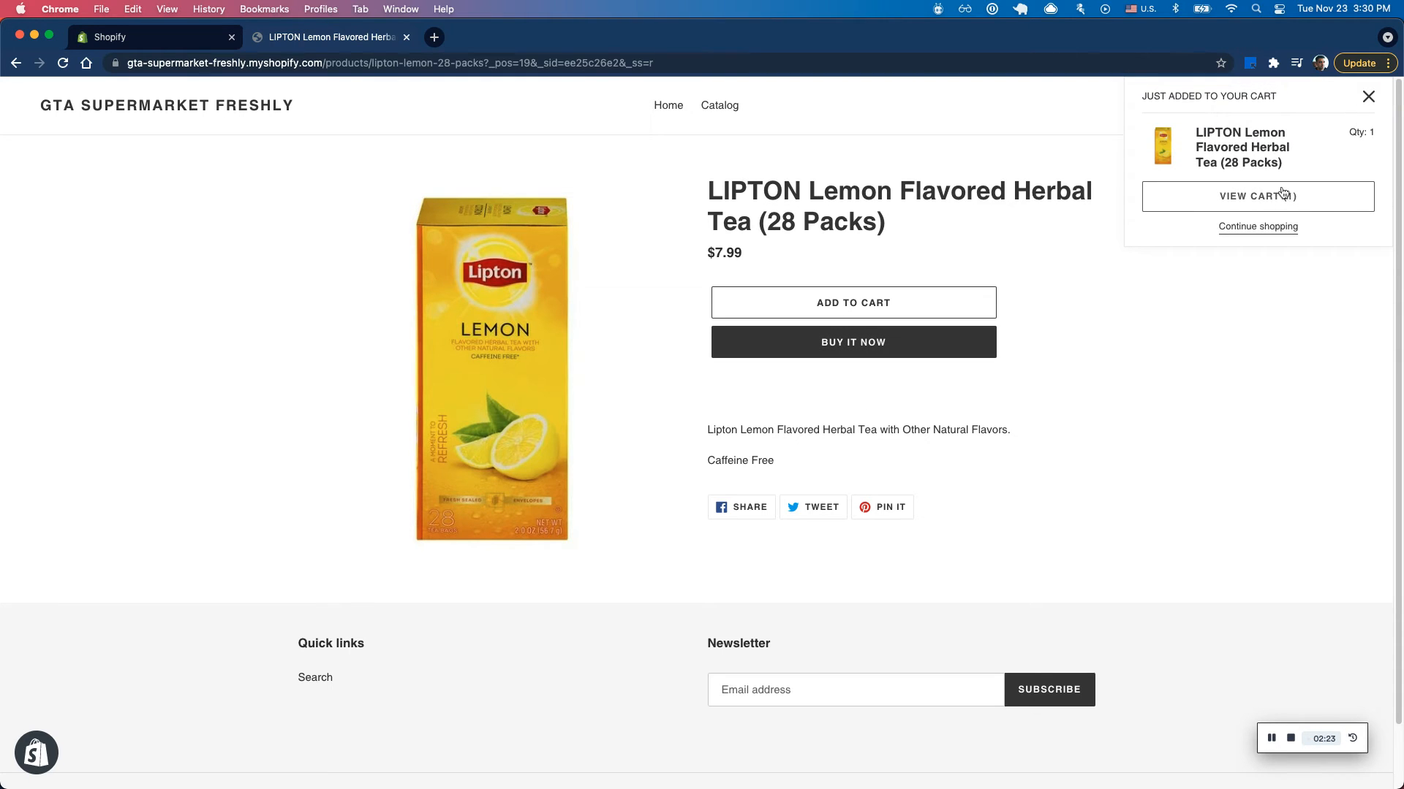
left_click(1258, 196)
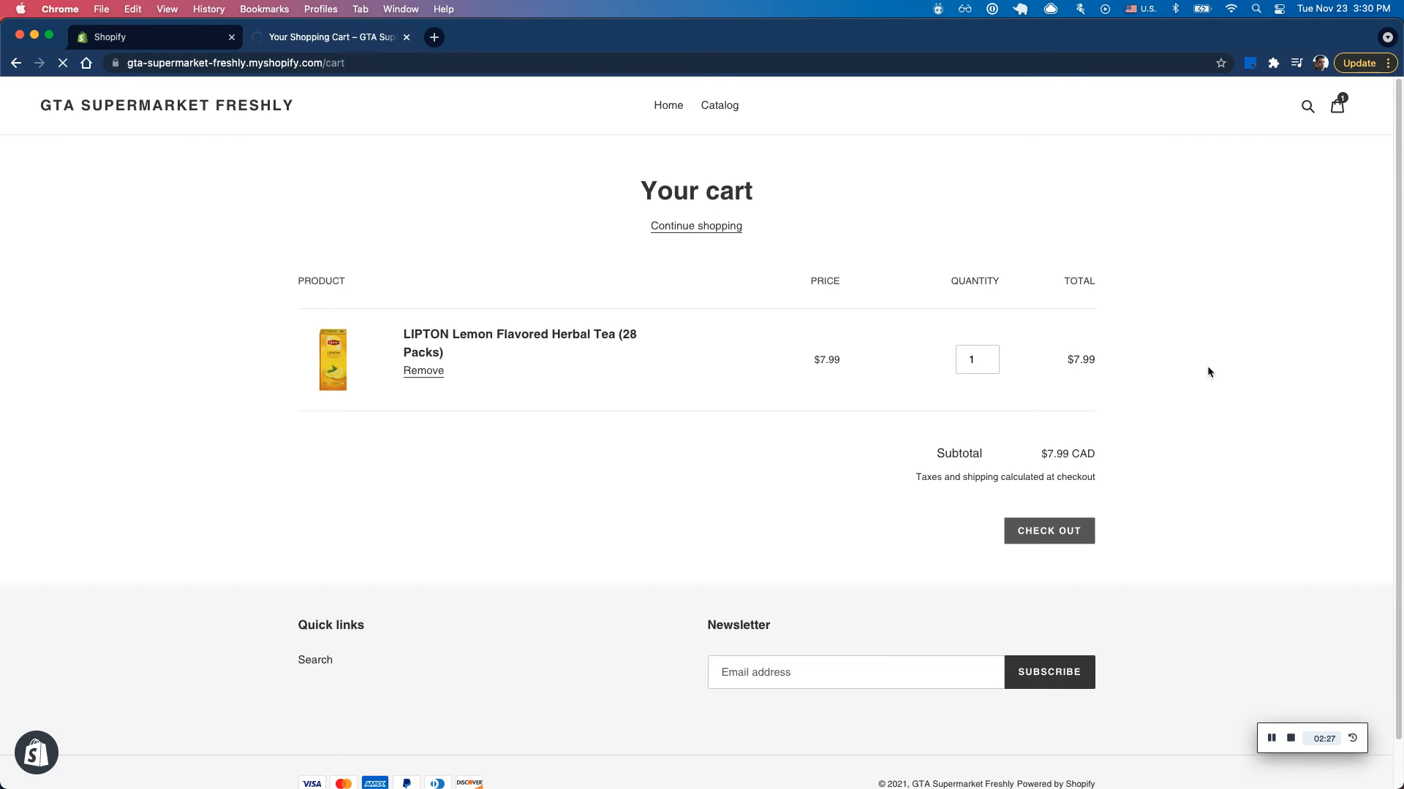
Check out and continue through shipping with Standard shipping to the payment page.
left_click(1049, 530)
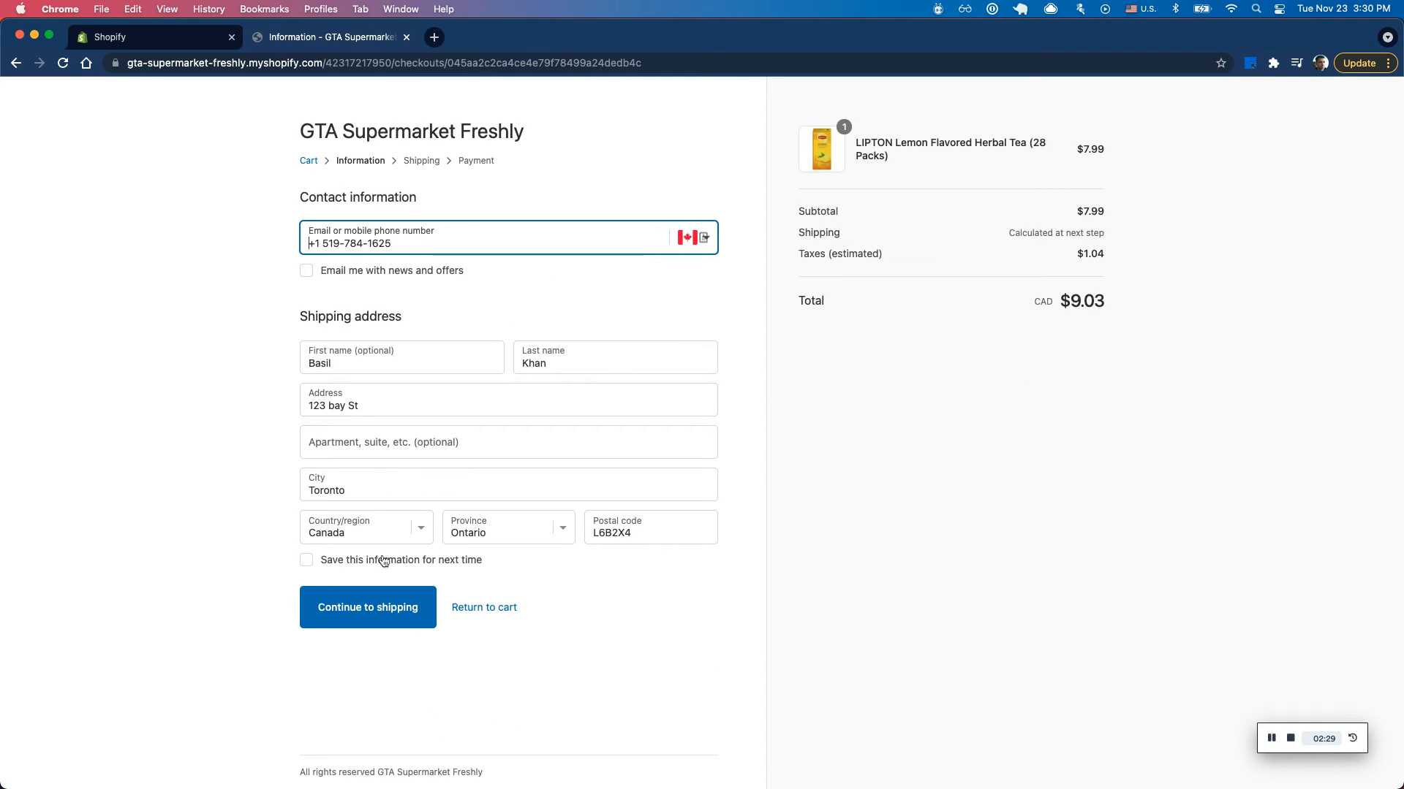
left_click(368, 607)
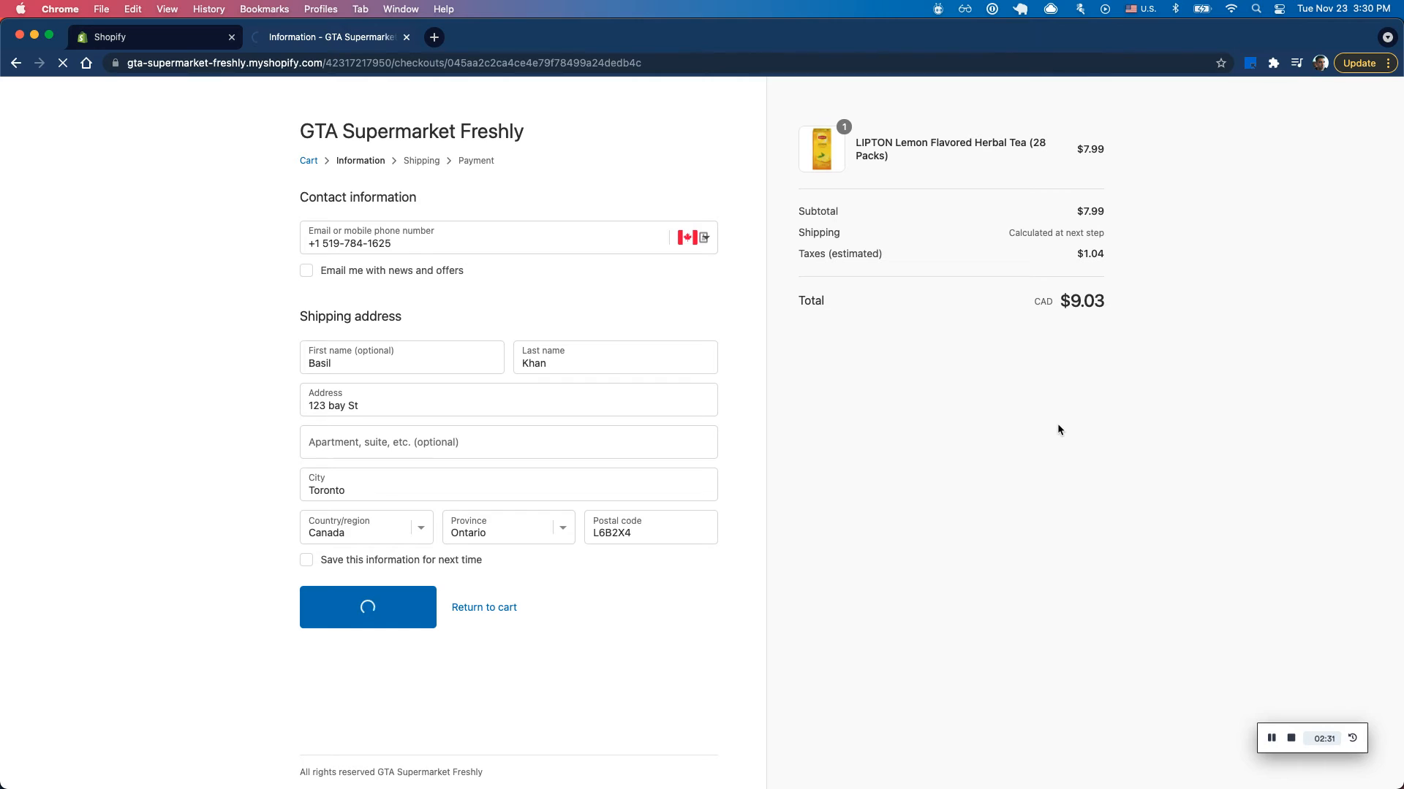
left_click(367, 608)
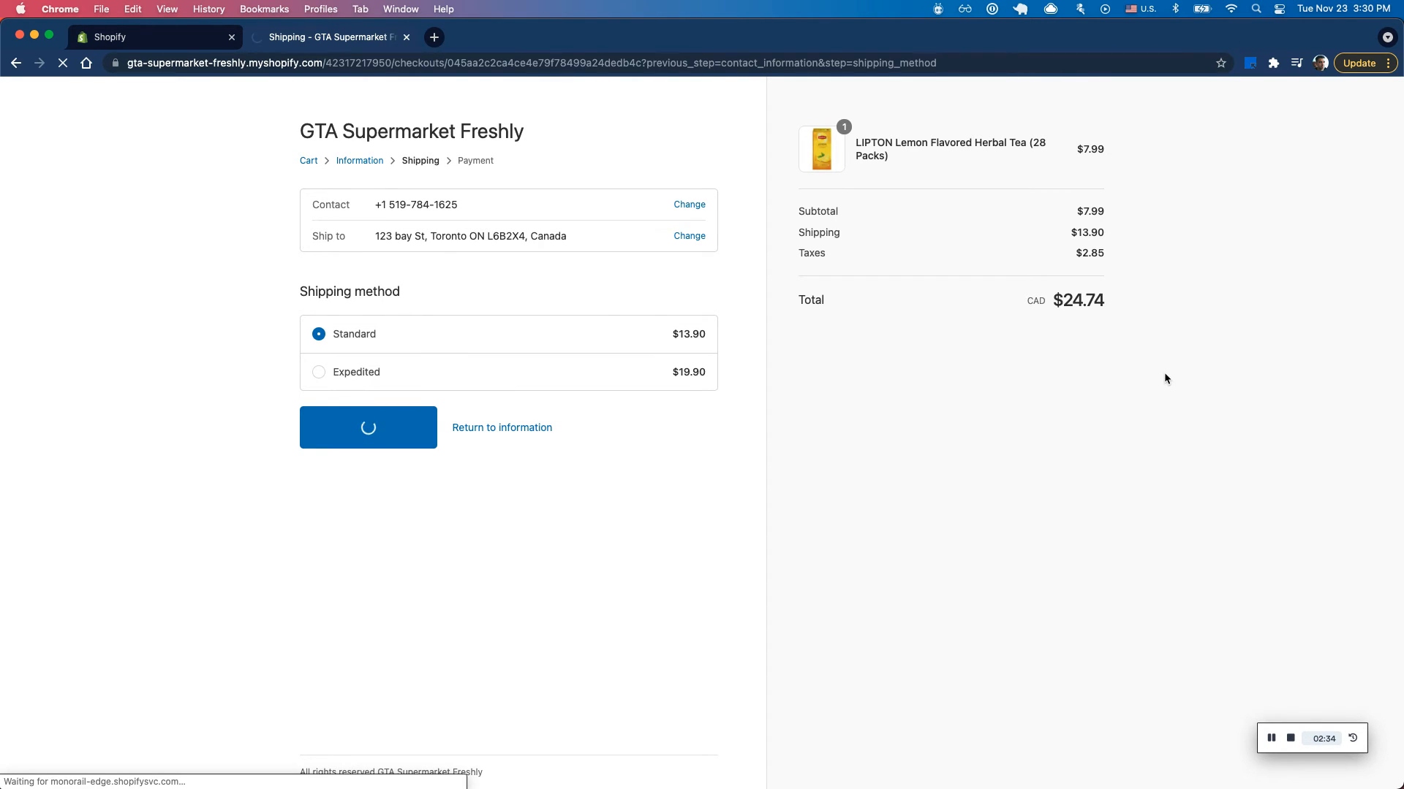
left_click(369, 428)
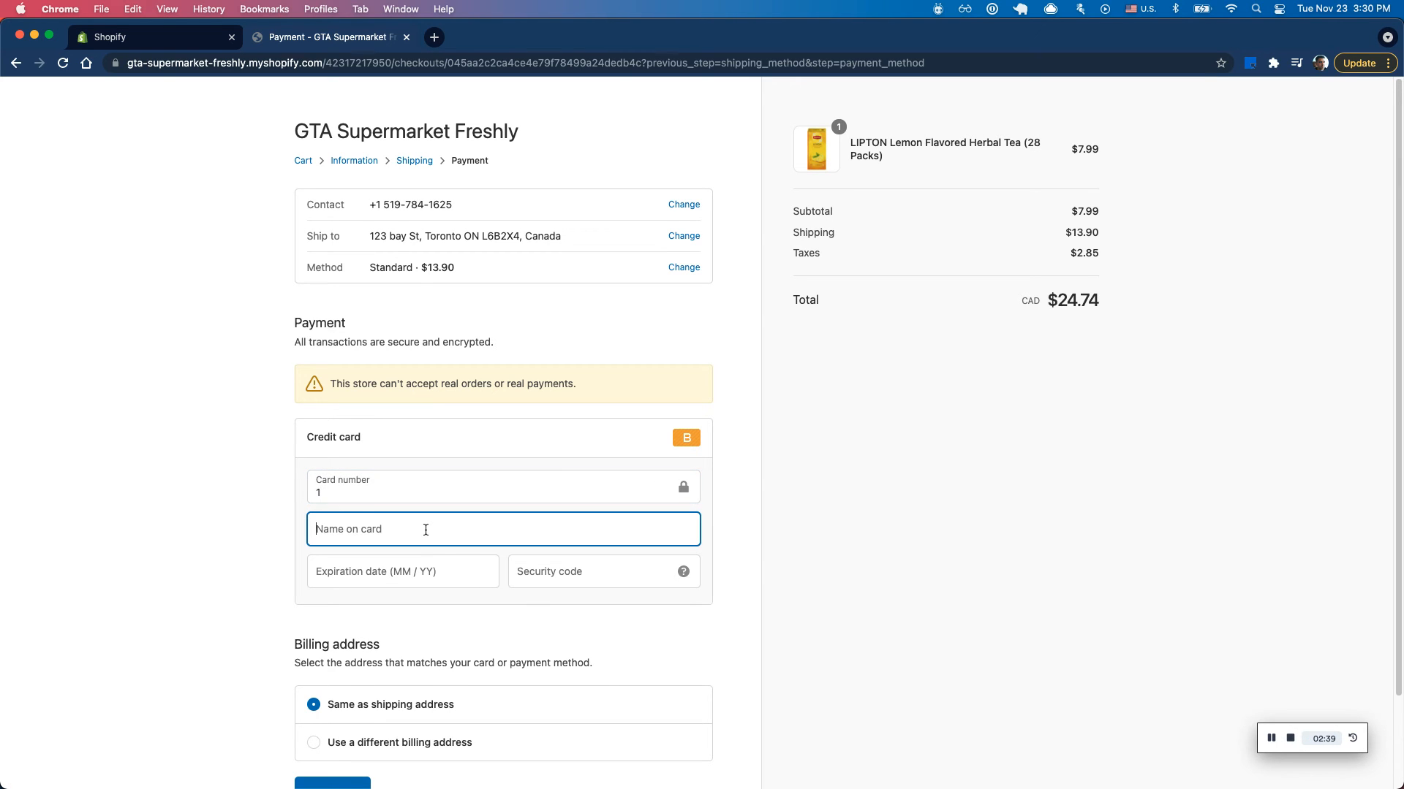
type("Basil")
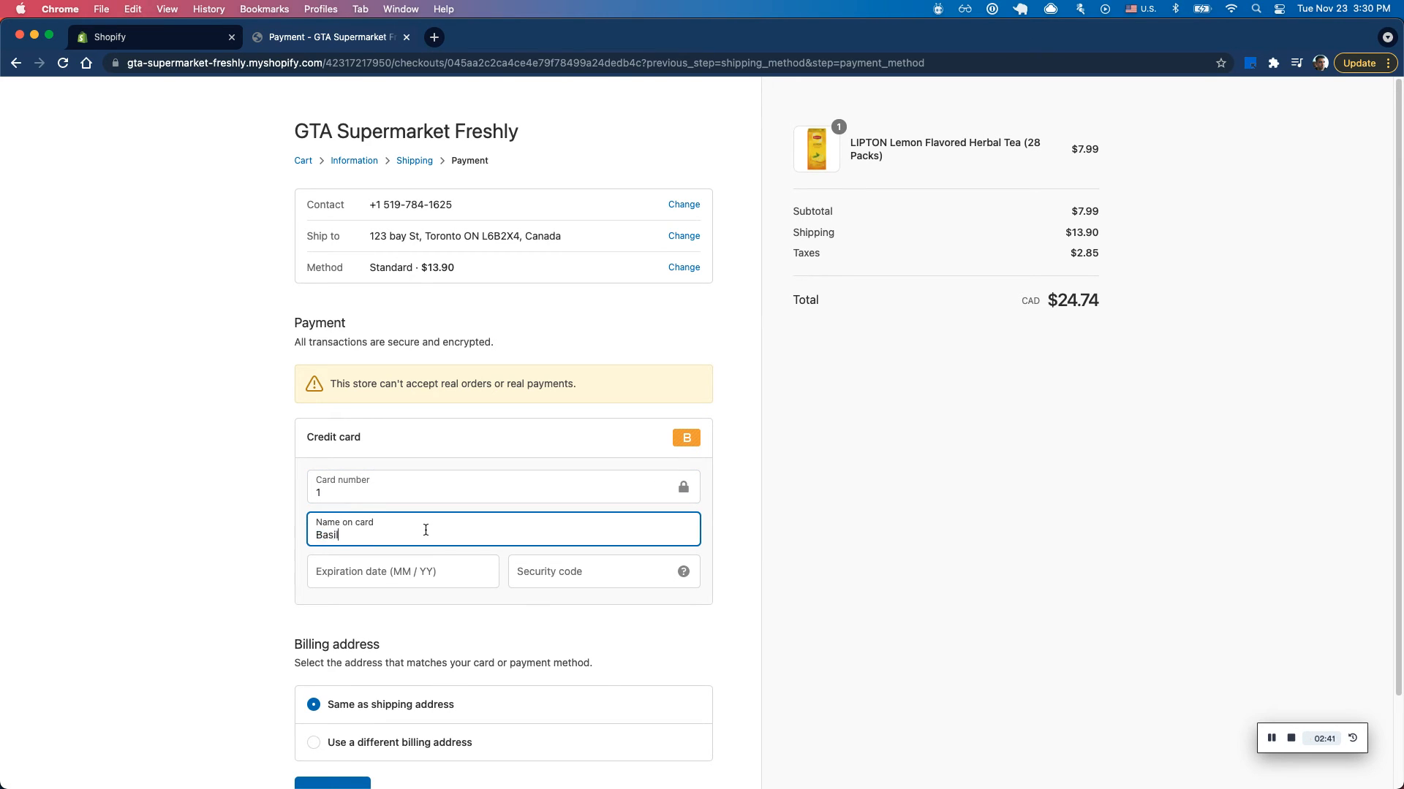
type("Khan")
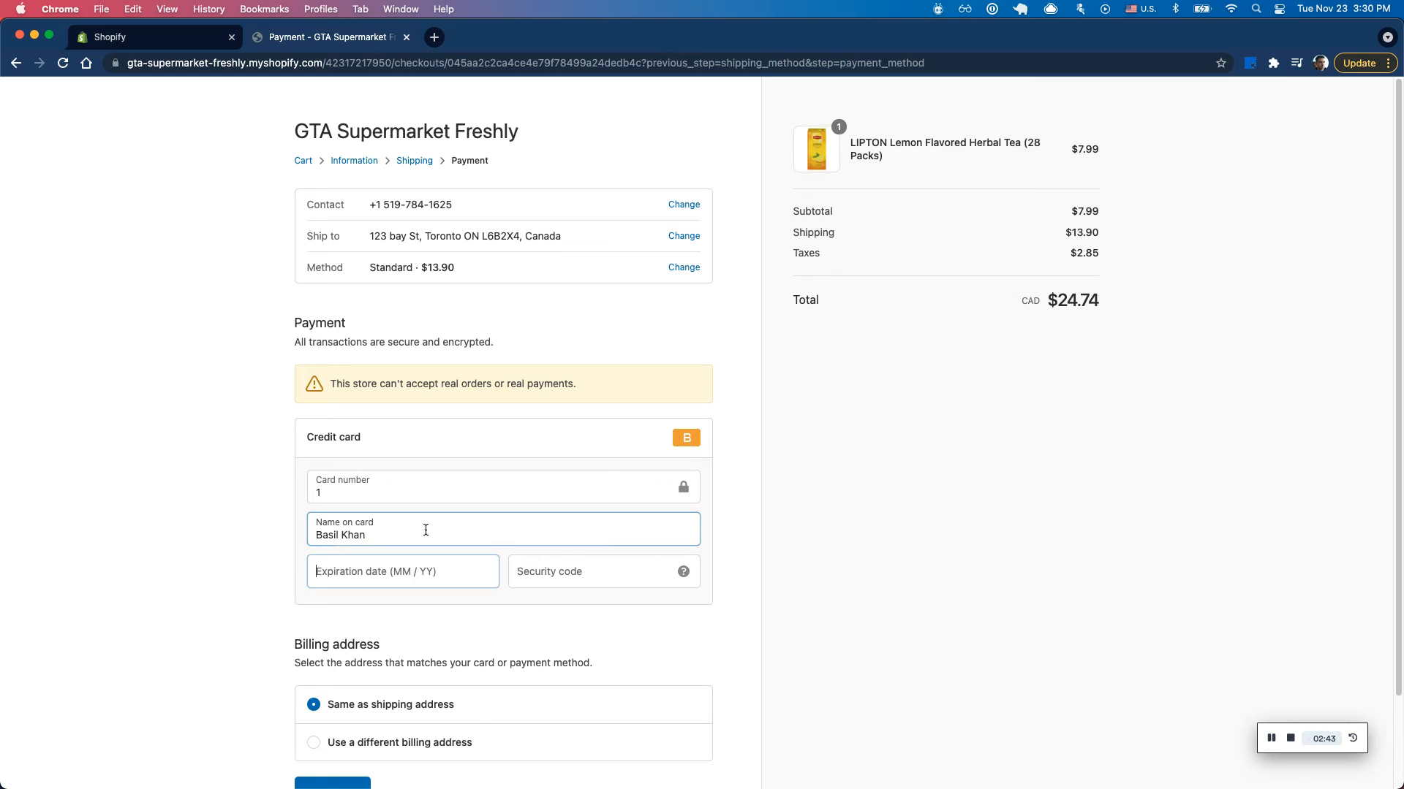
type("123")
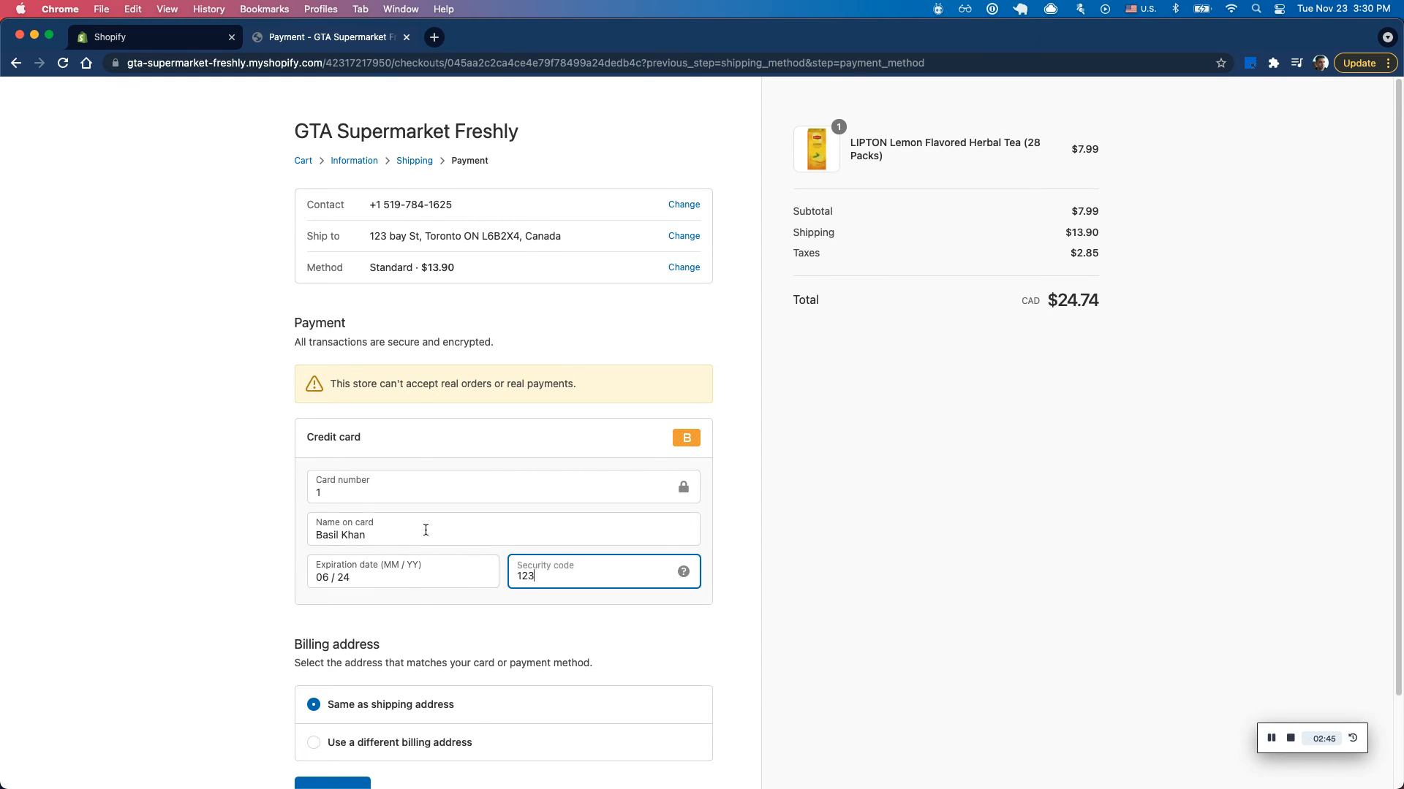
left_click(332, 783)
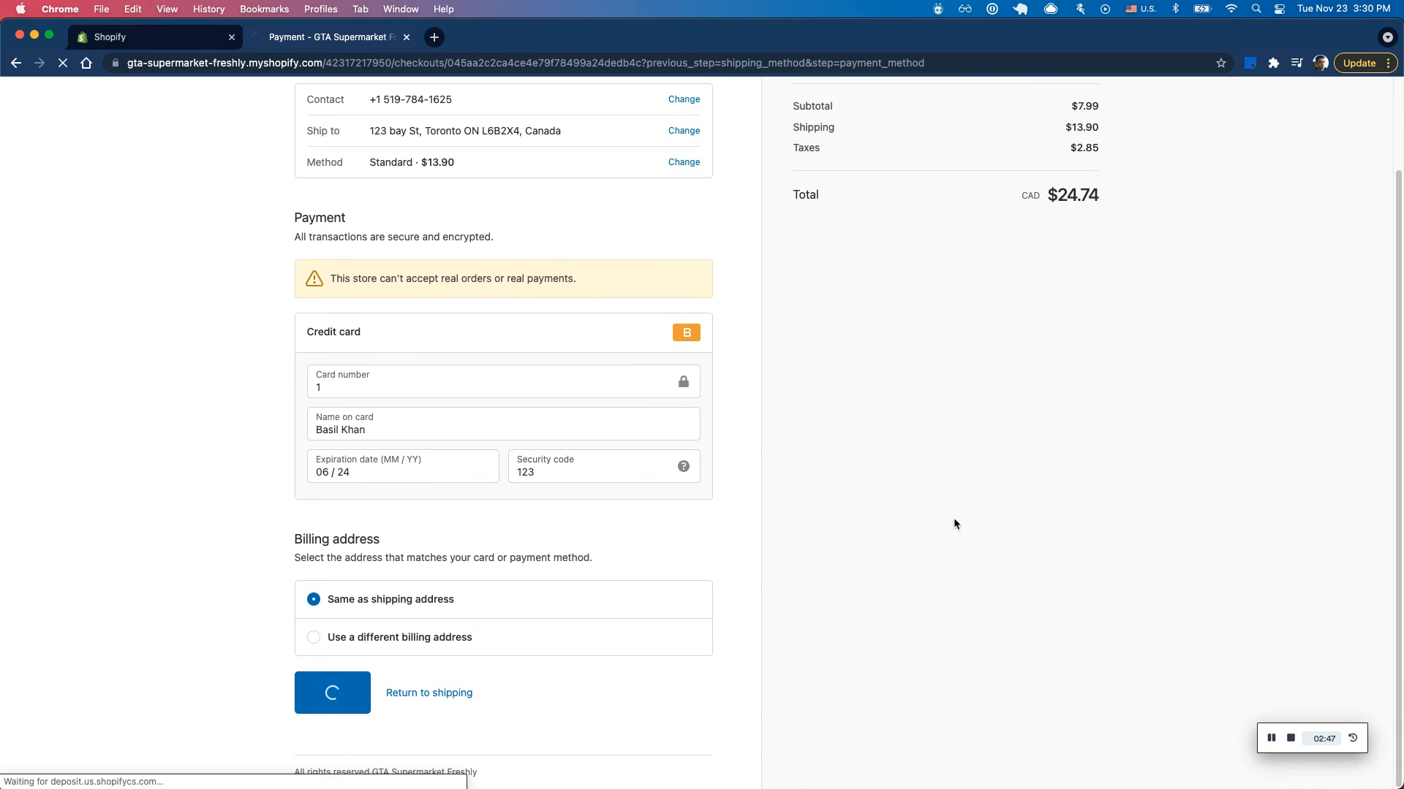
left_click(331, 693)
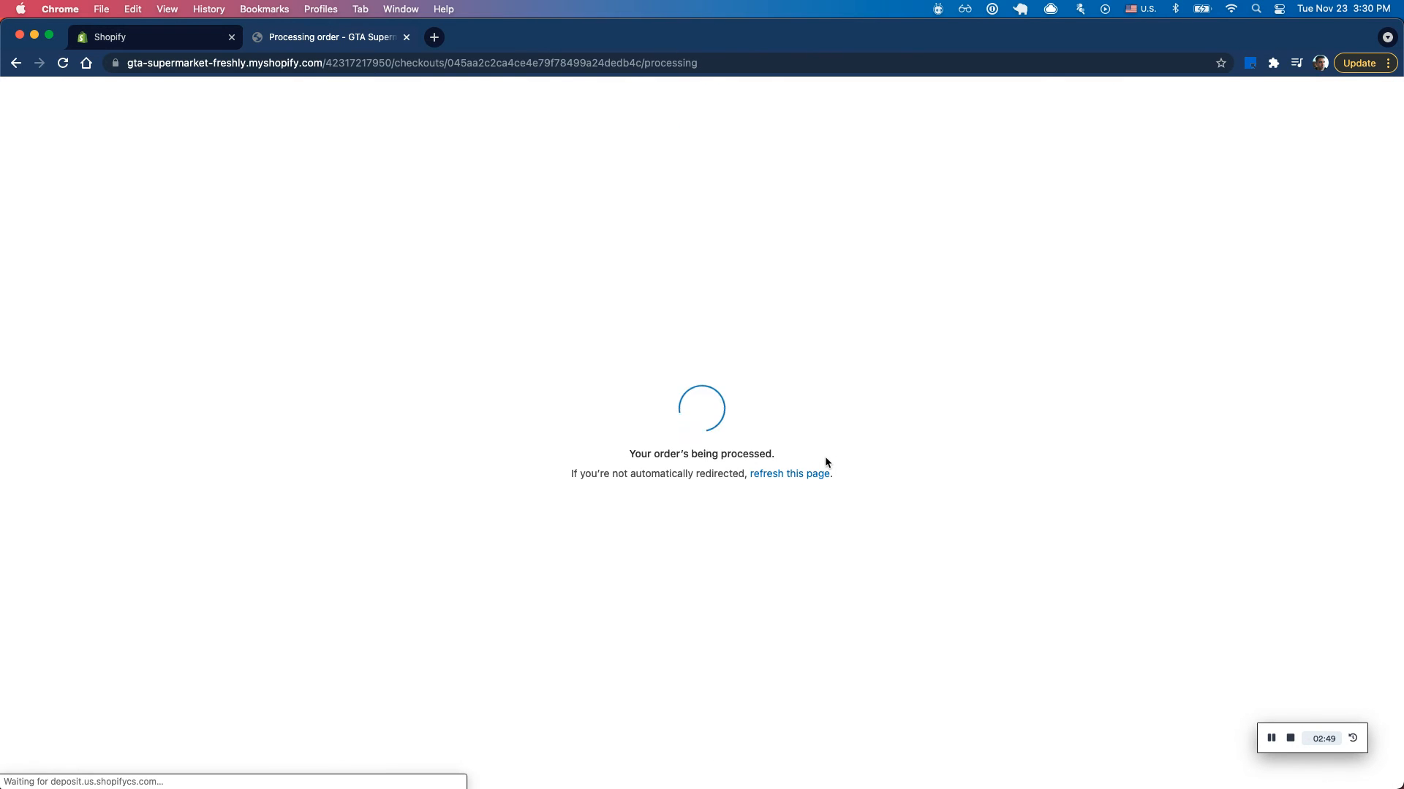
mouse_move(1035, 451)
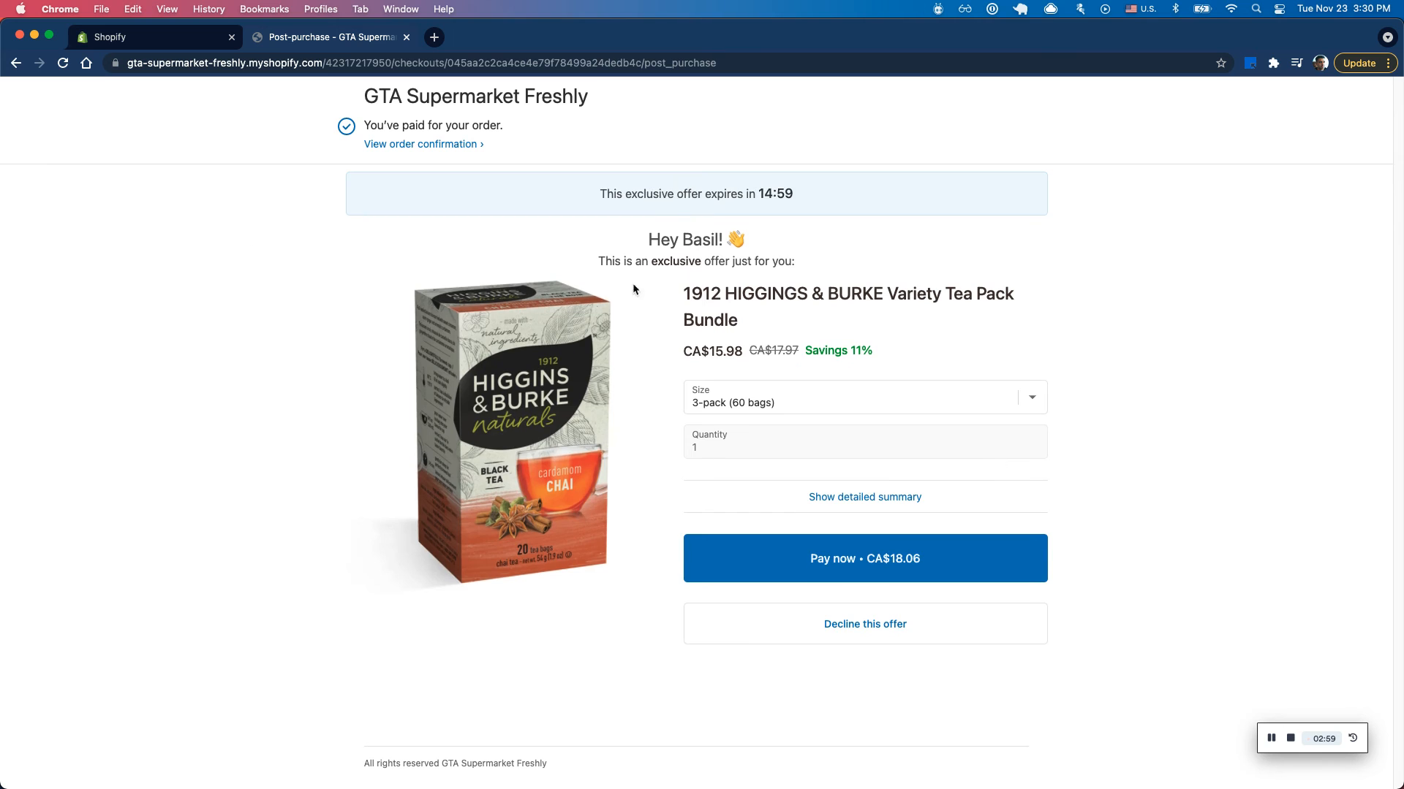
Choose the 6-pack (120 bags) bundle size and pay, confirming order #1110 at $60.89 CAD.
left_click(864, 397)
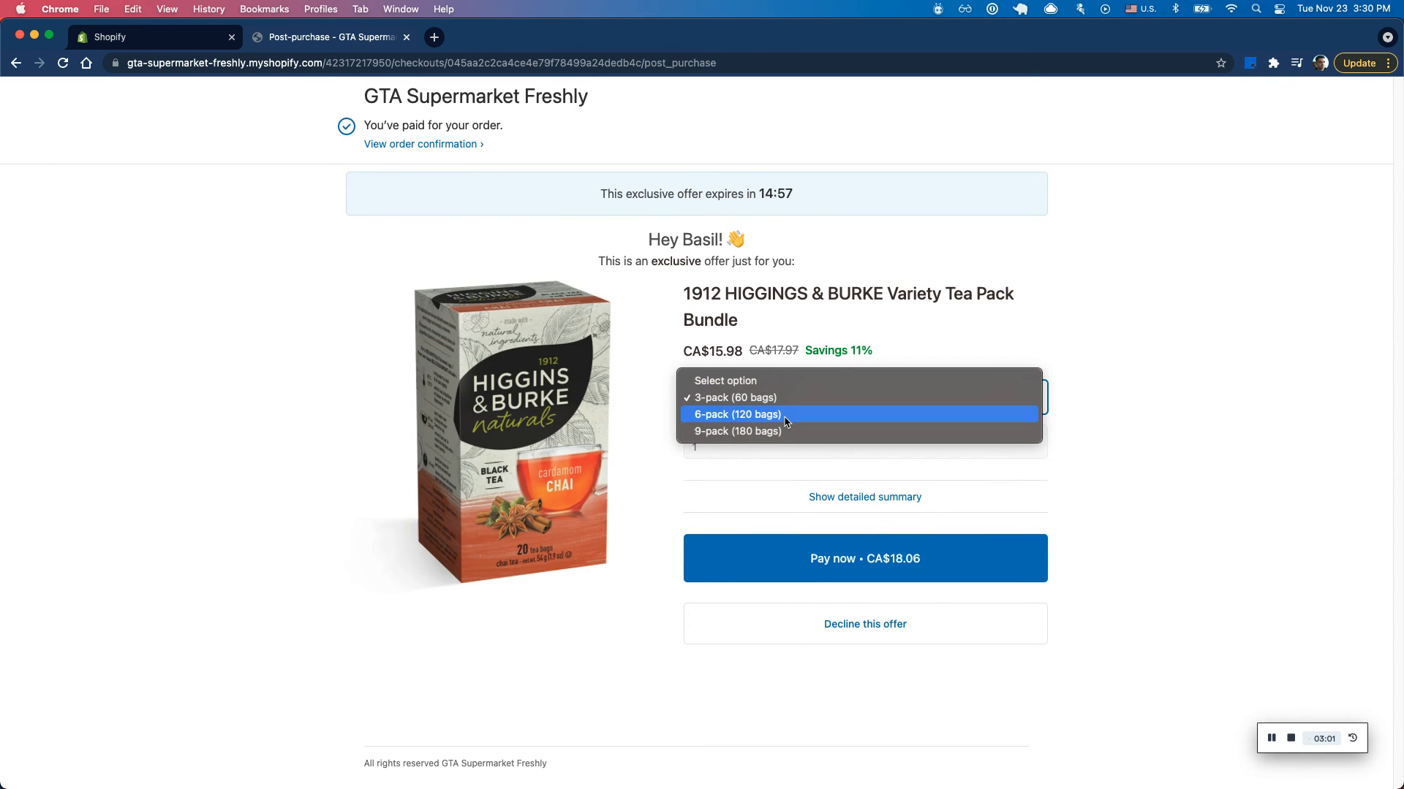
mouse_move(772, 421)
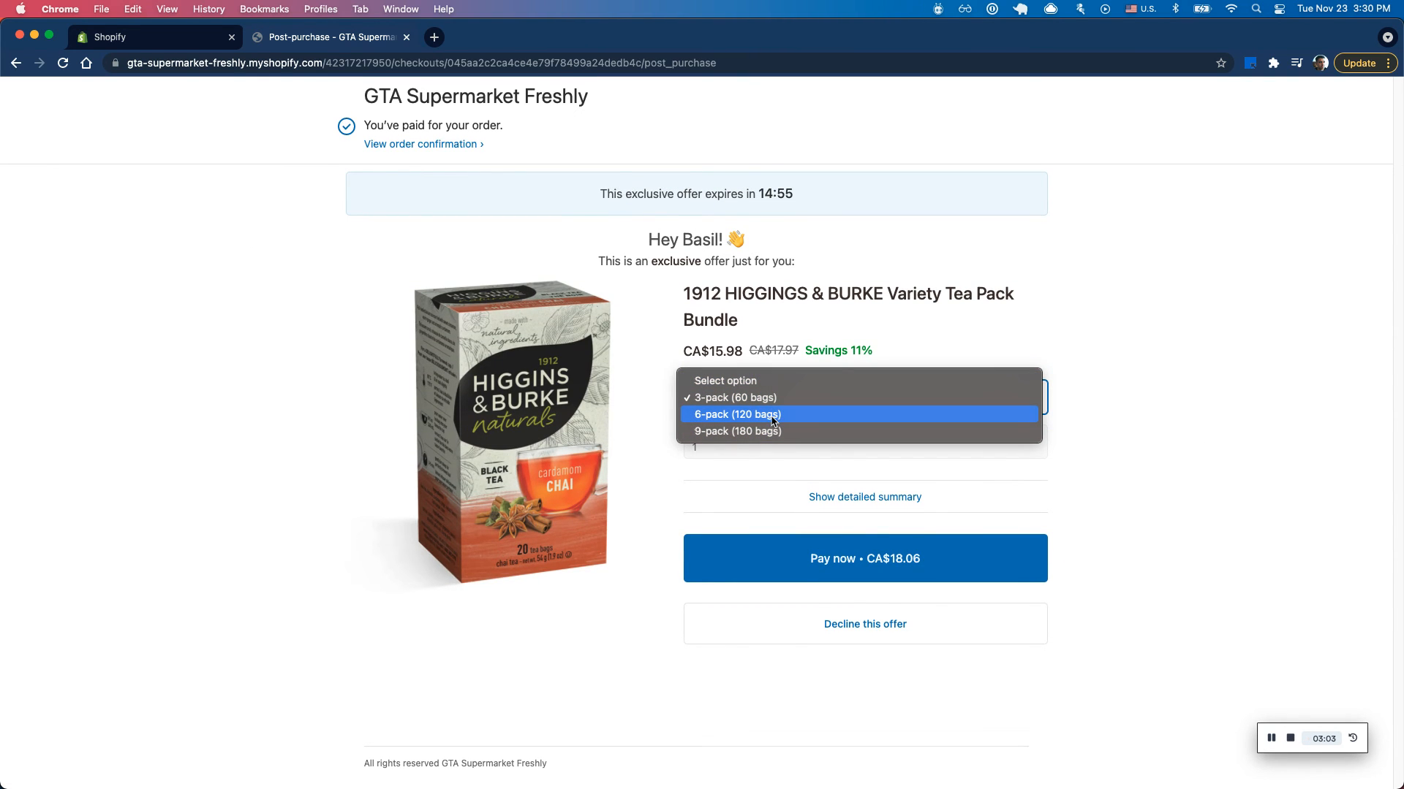
left_click(737, 415)
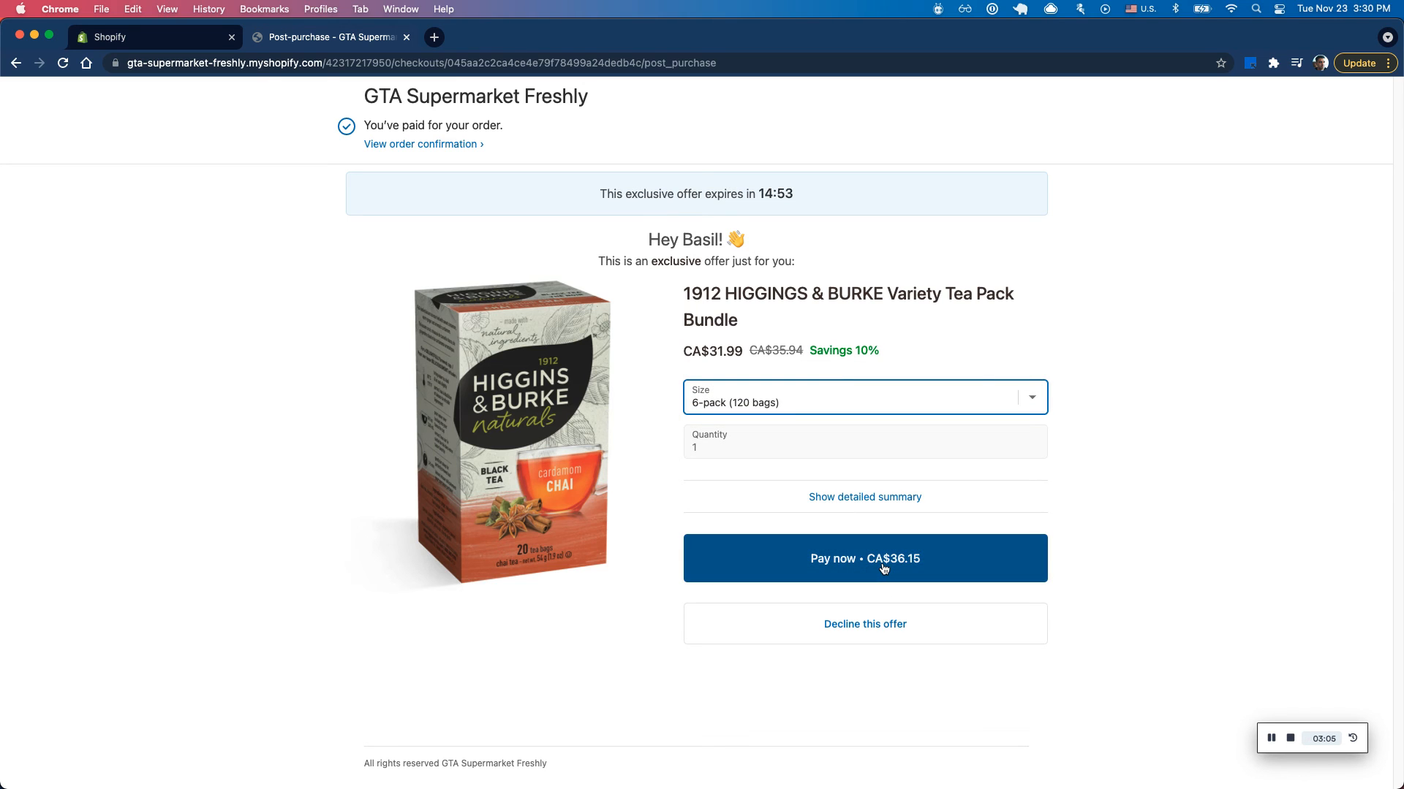
left_click(865, 559)
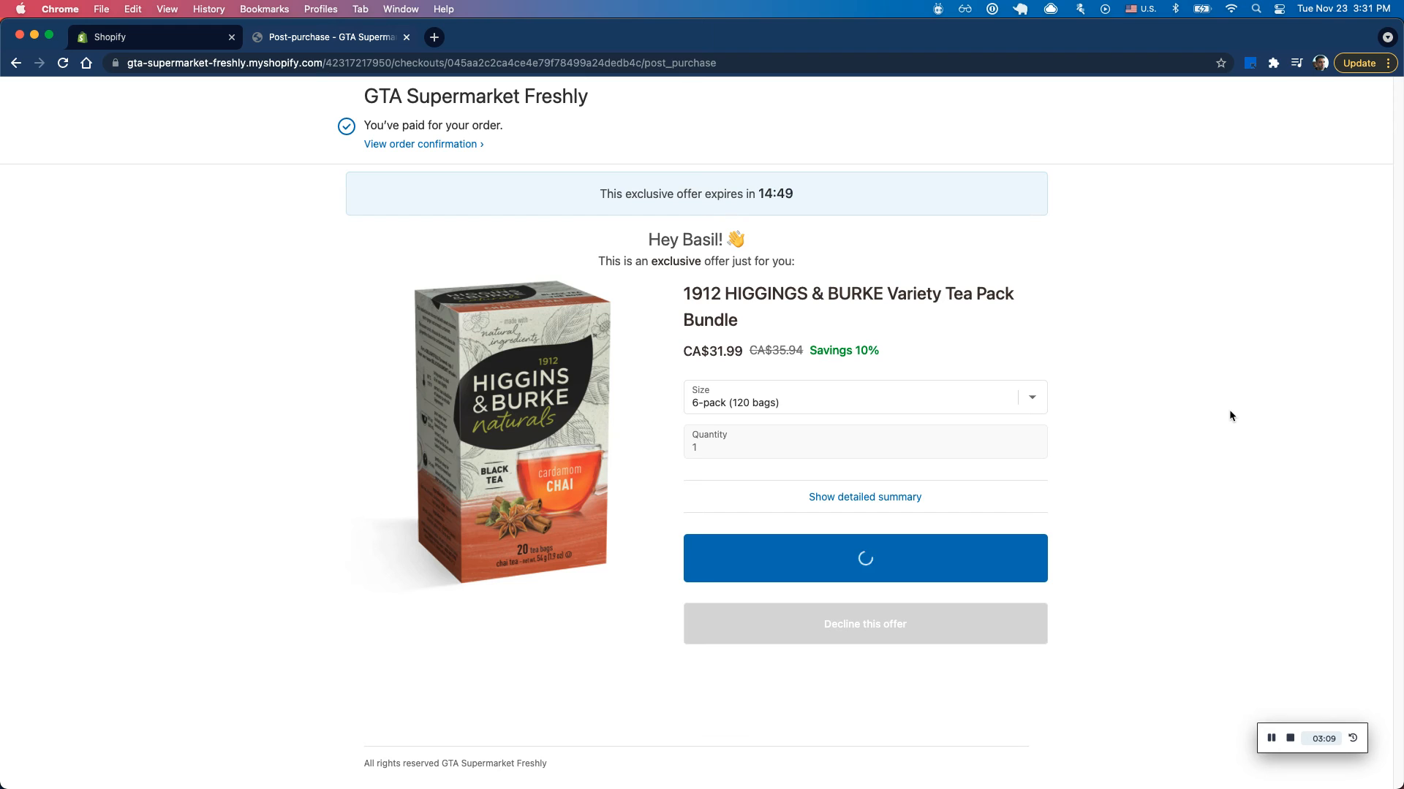
left_click(865, 559)
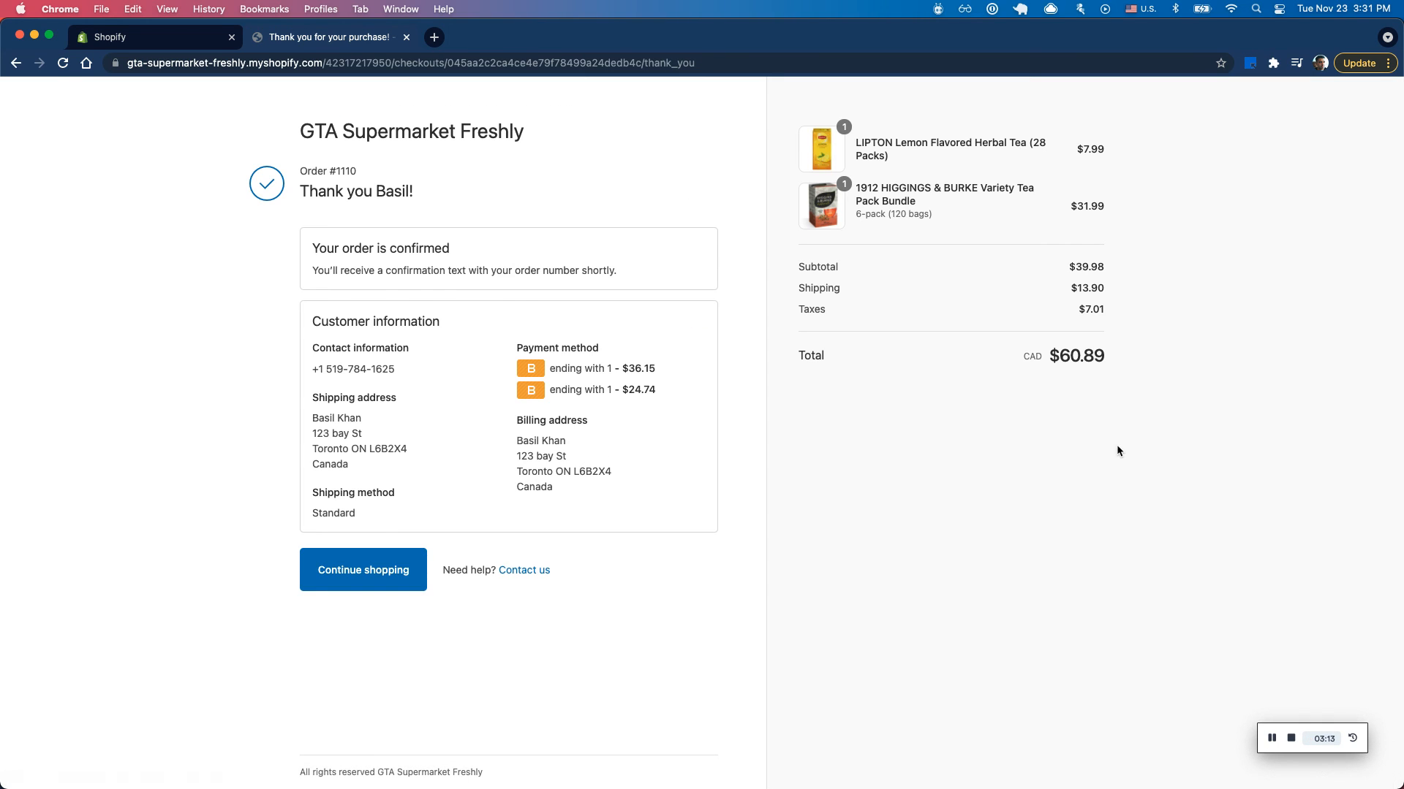
mouse_move(872, 200)
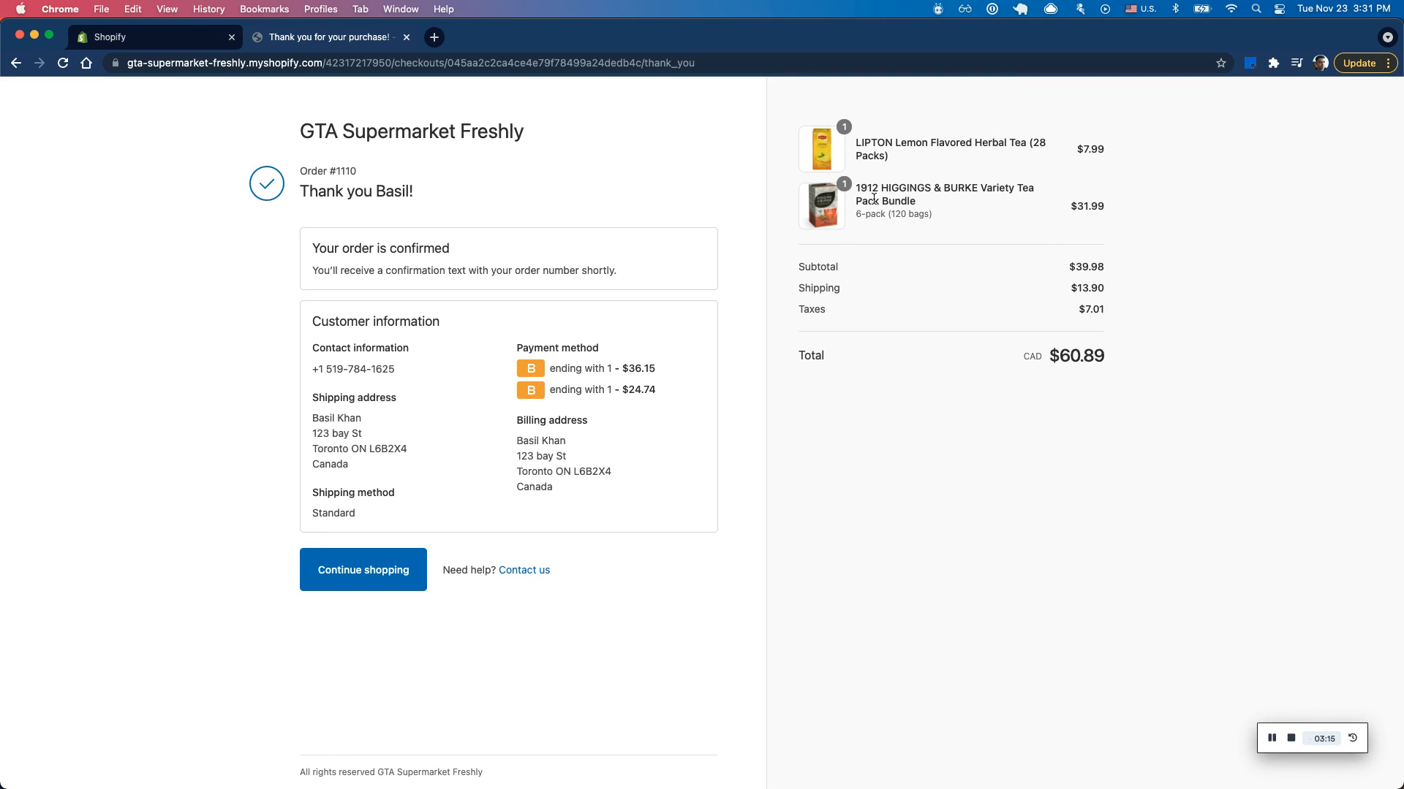
mouse_move(917, 386)
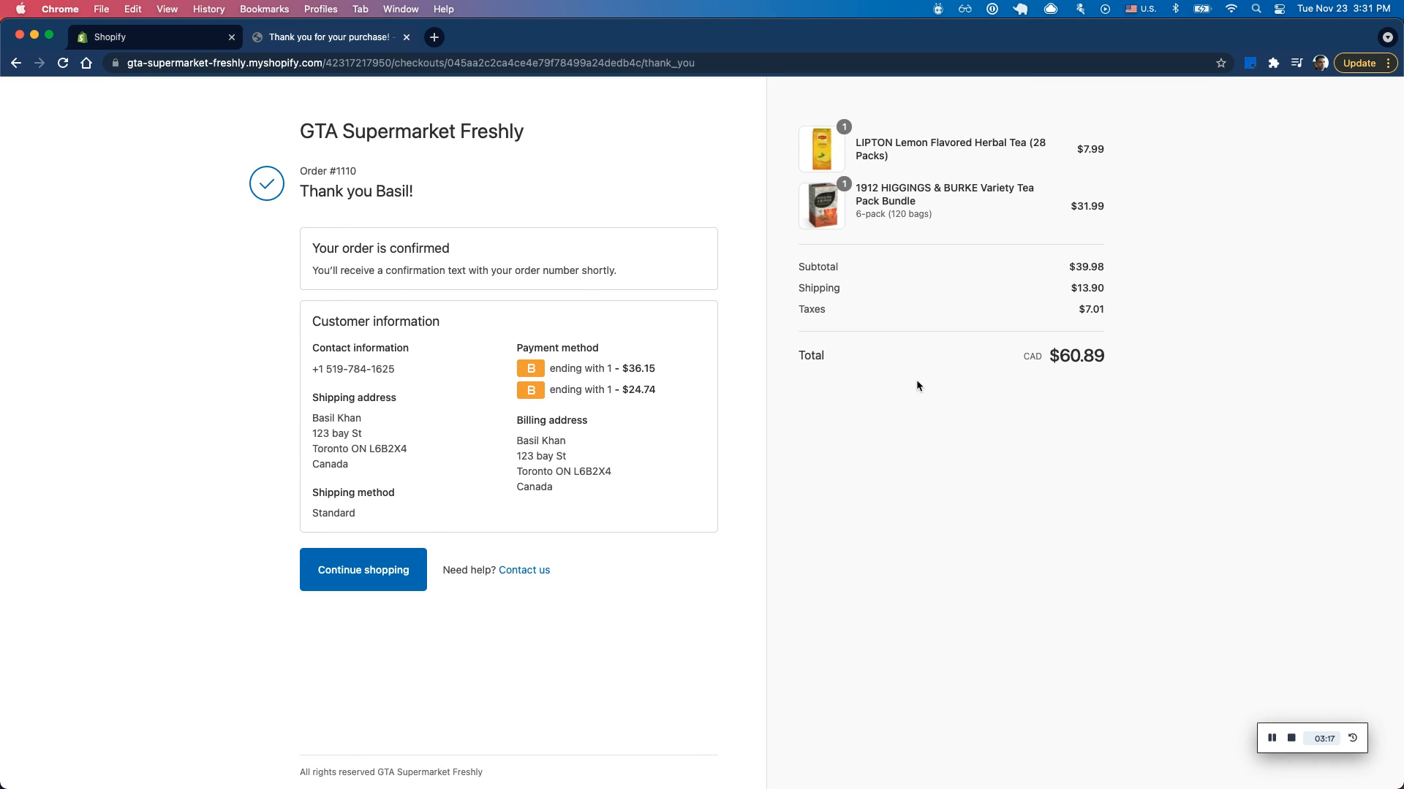
mouse_move(894, 374)
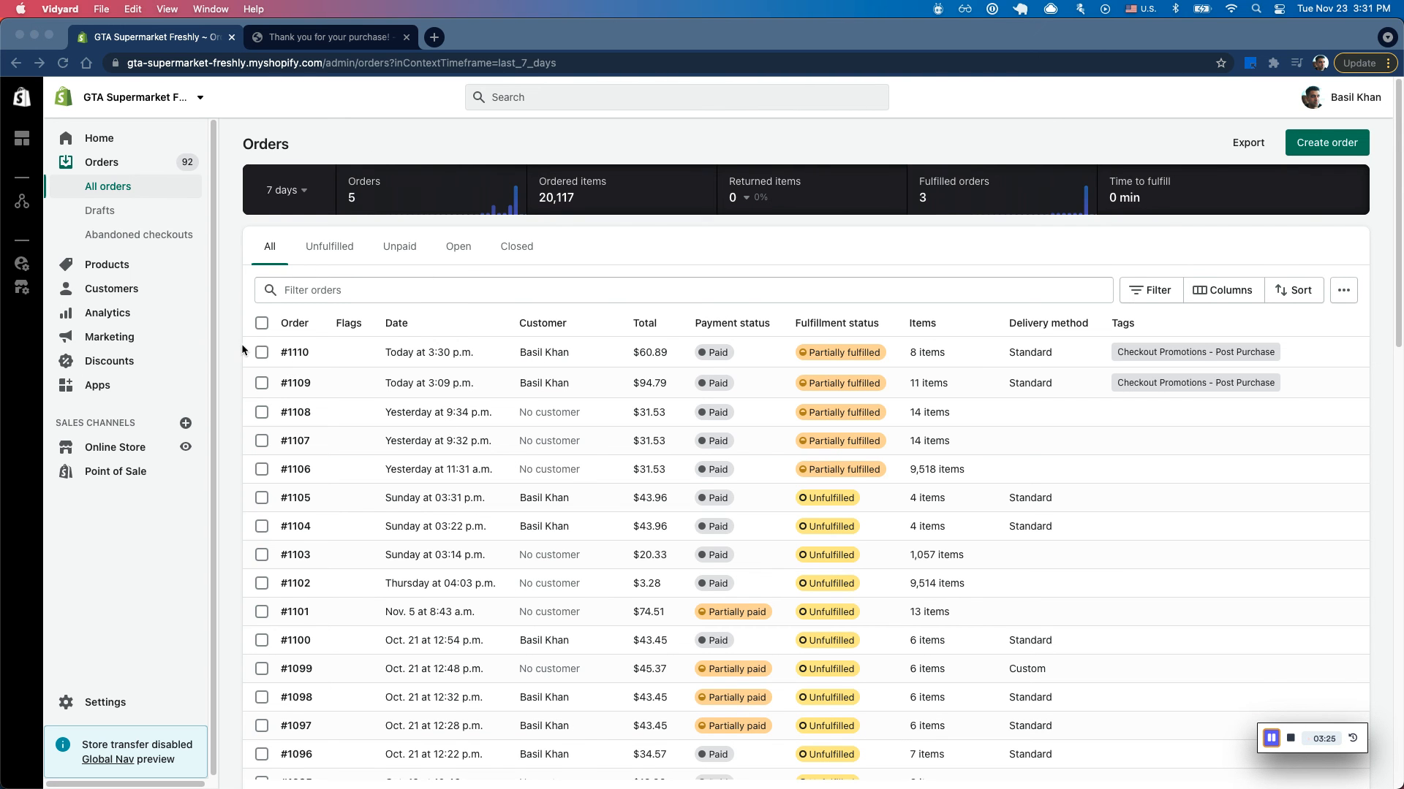
mouse_move(300, 357)
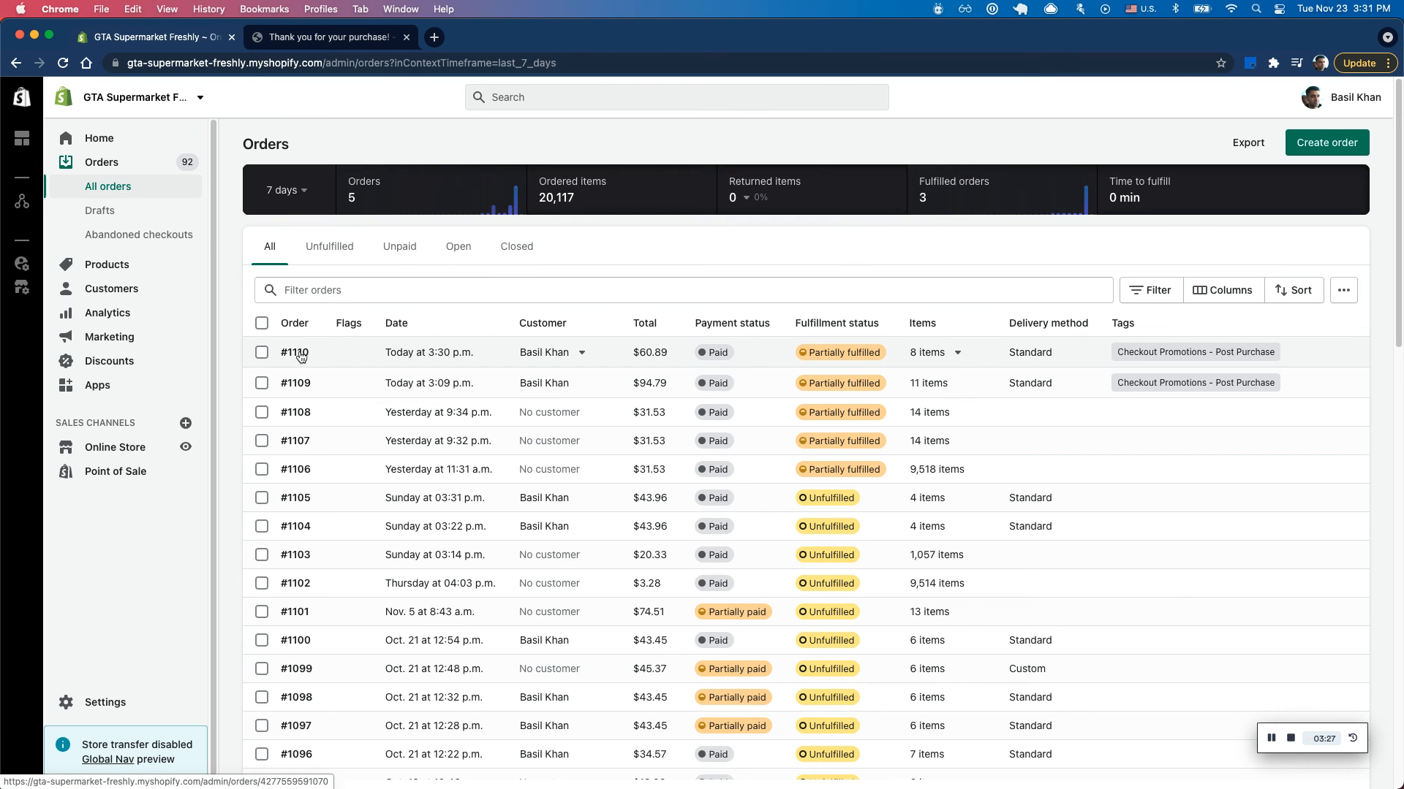
Open order #1110 and scroll down to the fulfilled Variety Tea Pack Bundle.
left_click(296, 353)
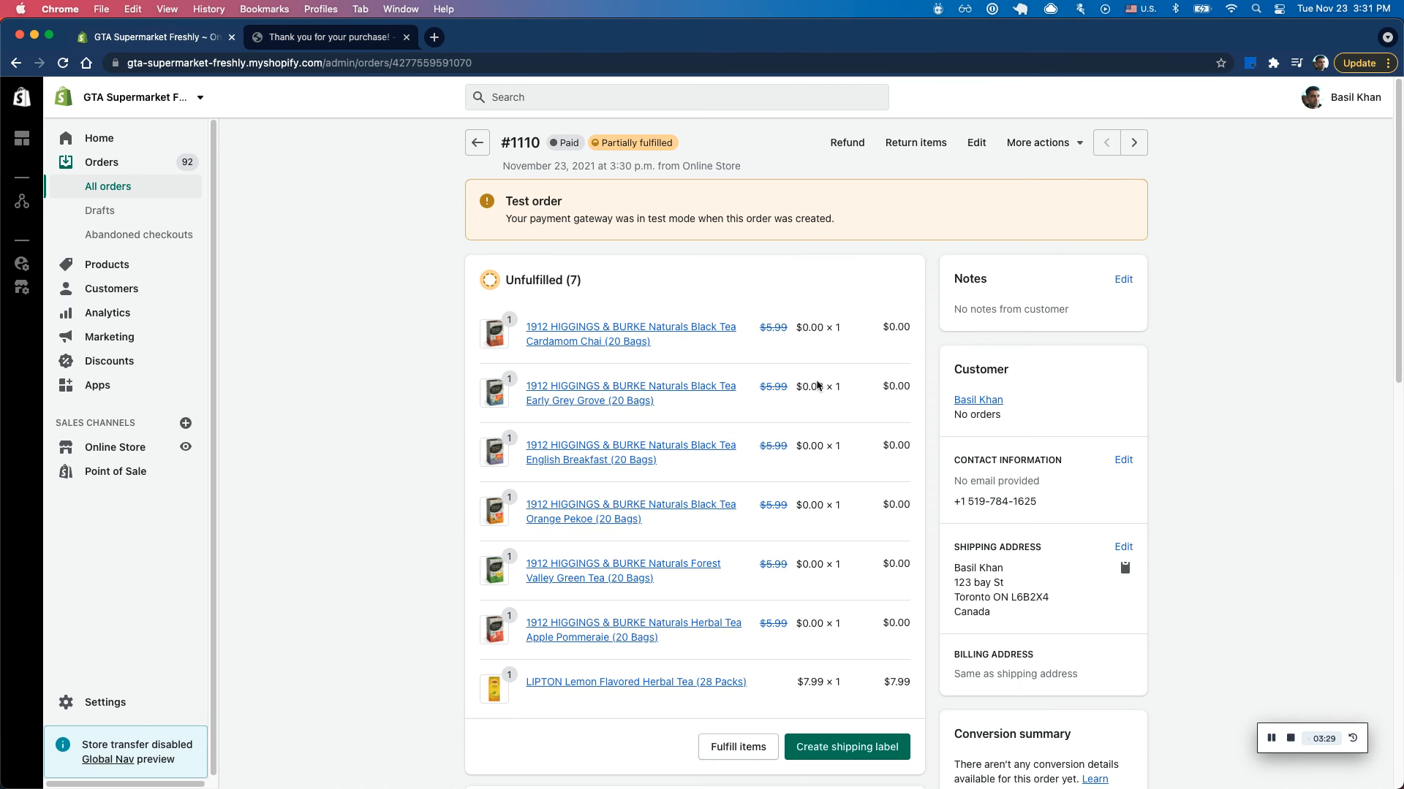
scroll("down", 3)
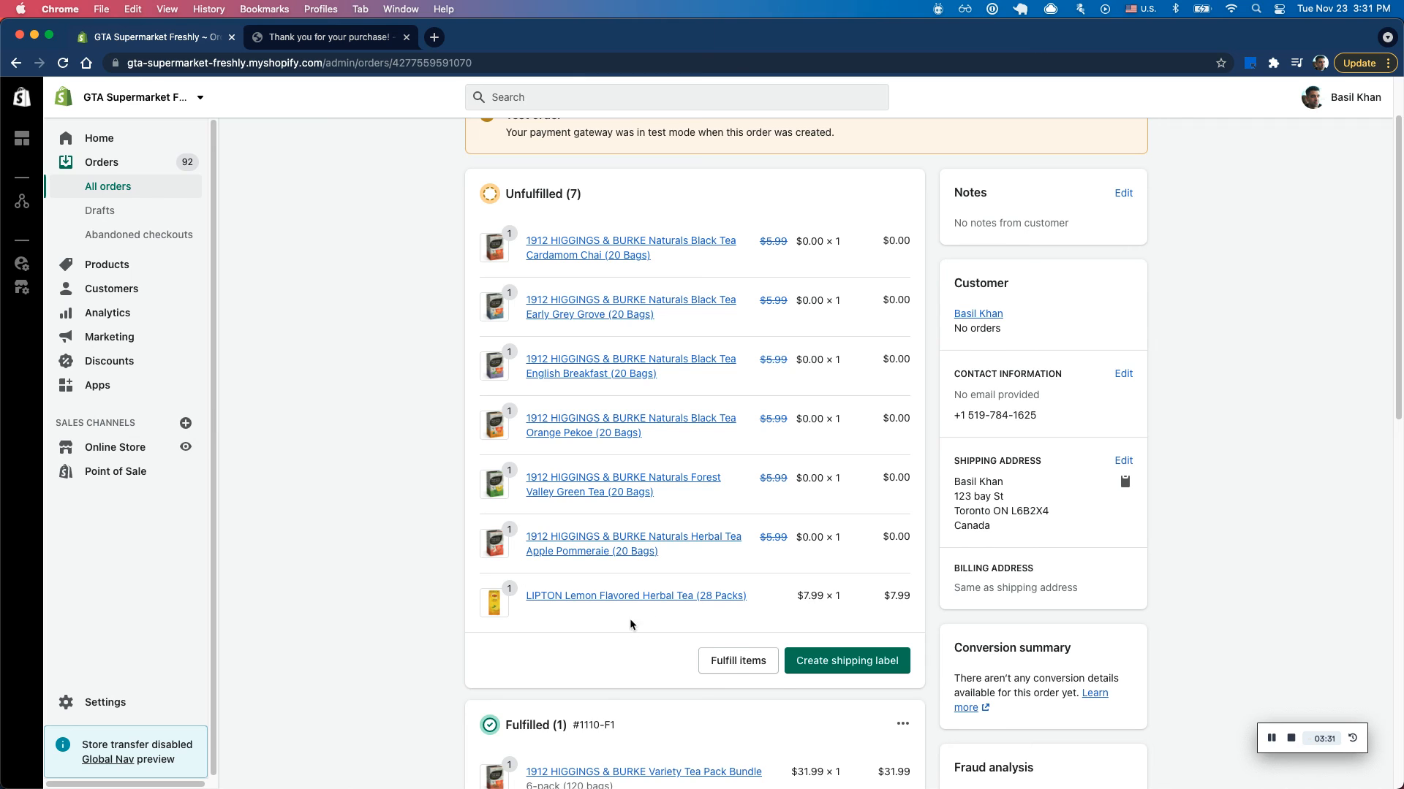
scroll("down", 3)
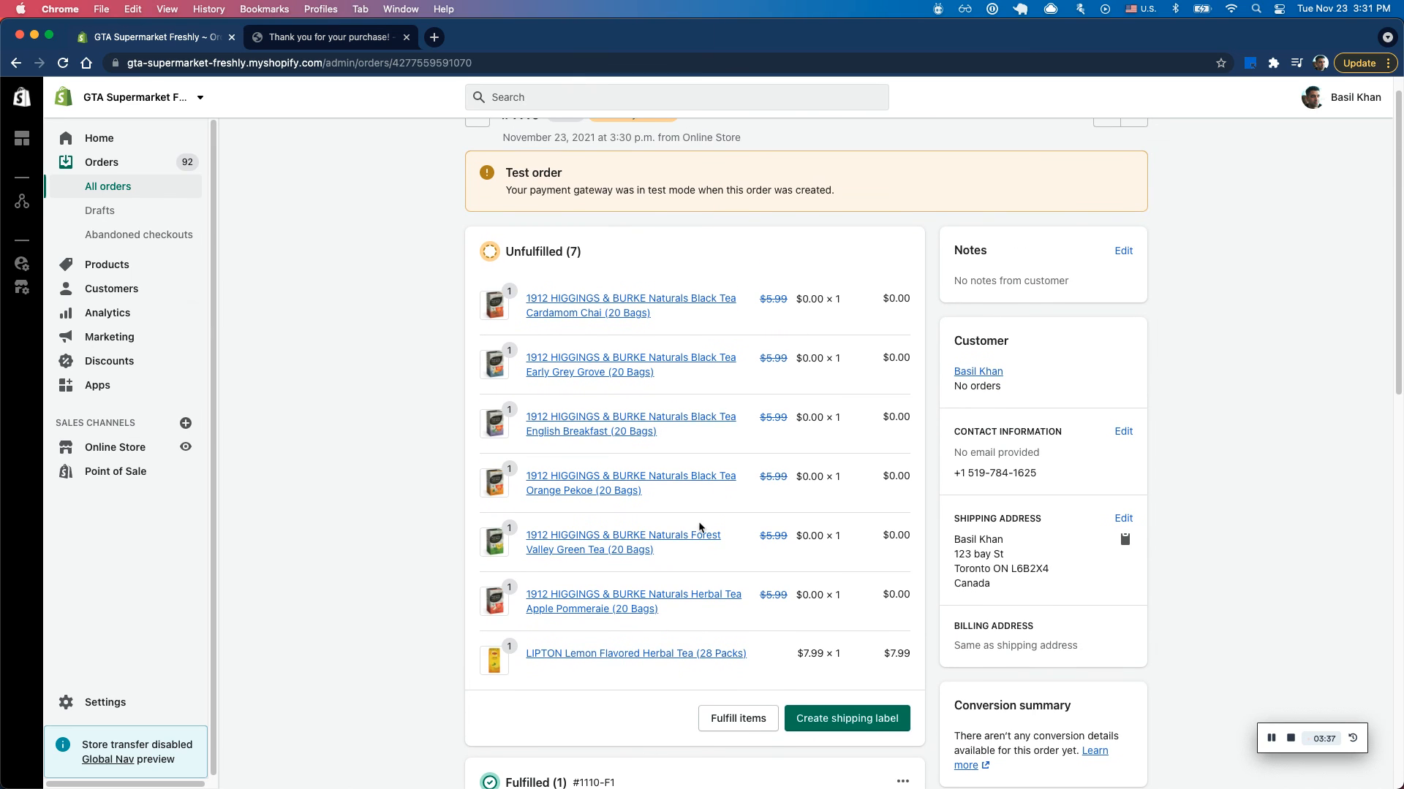
scroll("down", 3)
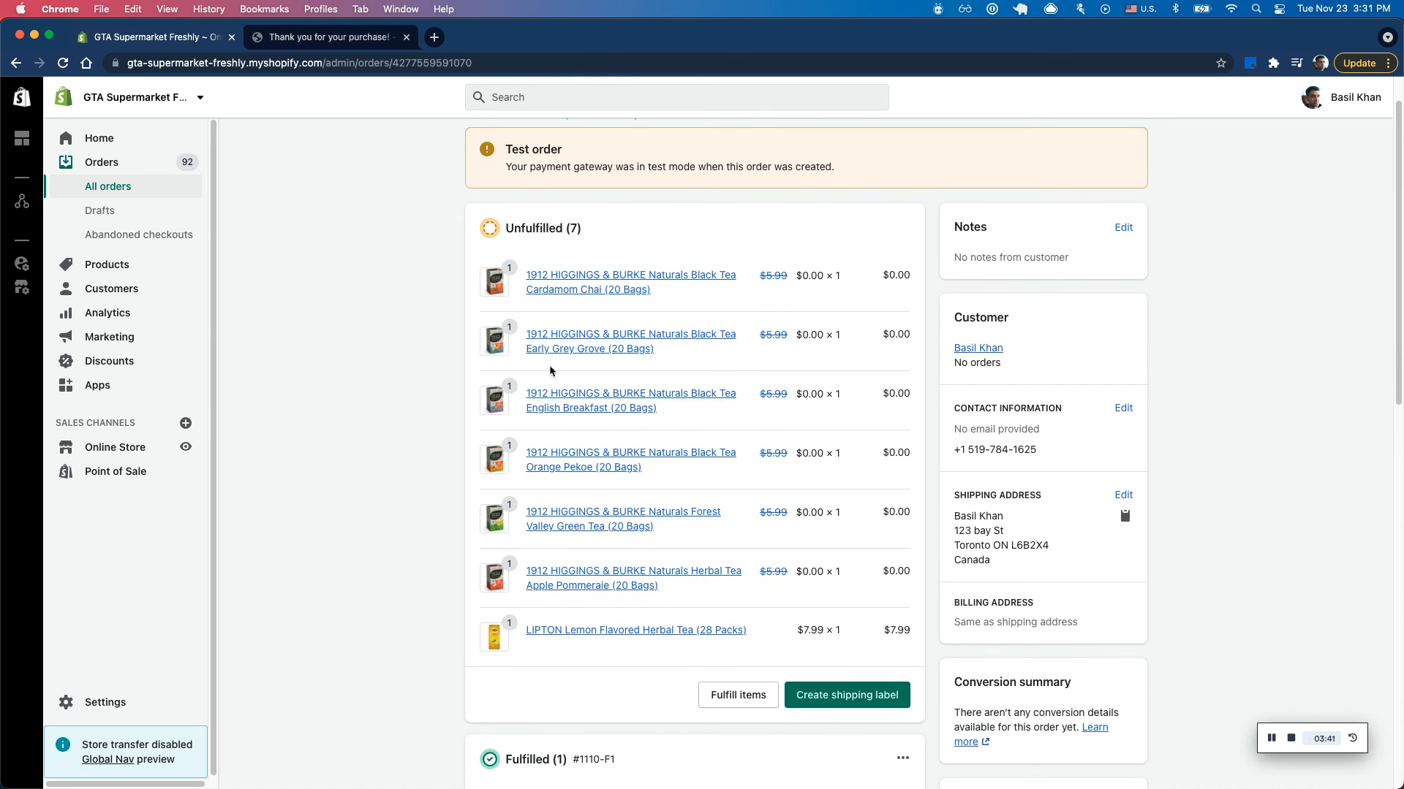
scroll("down", 3)
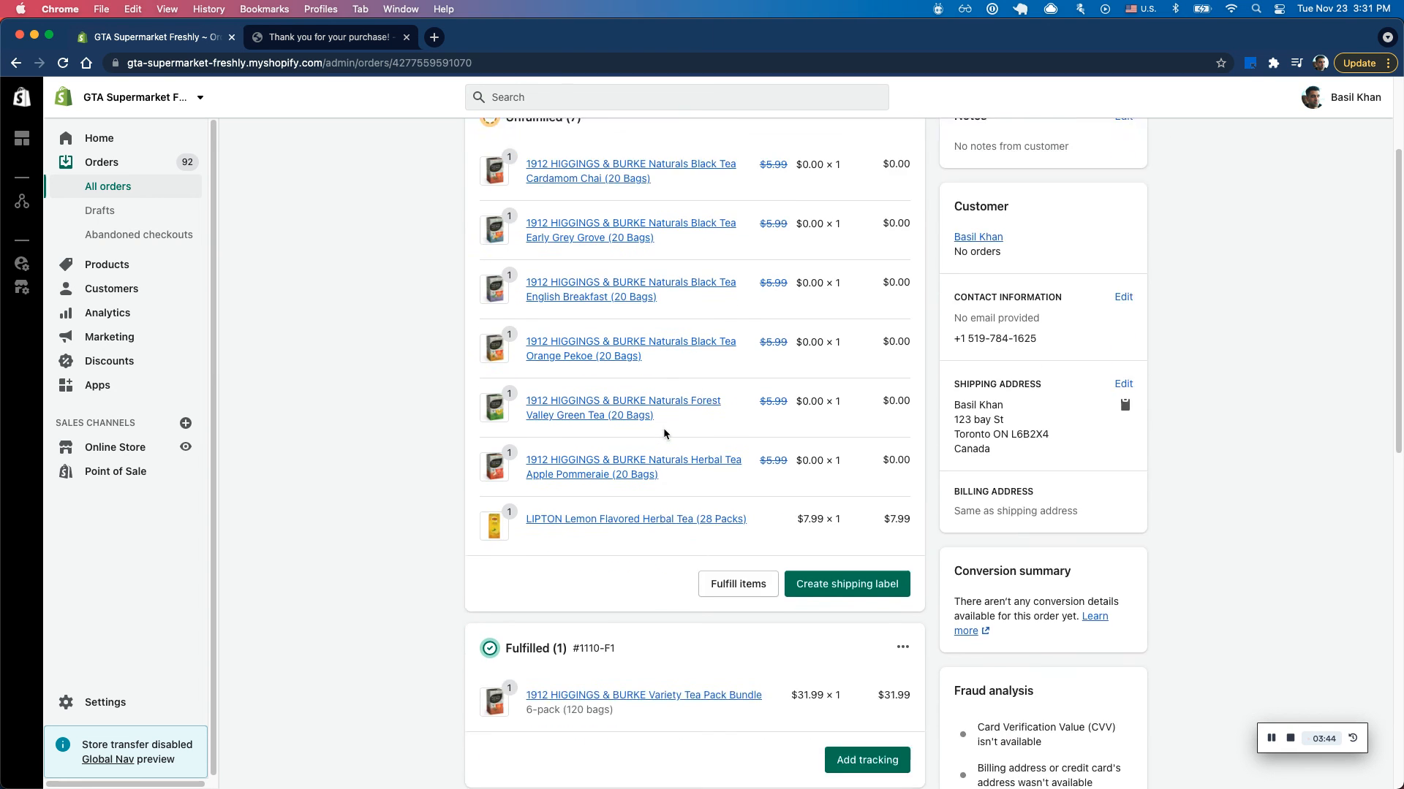